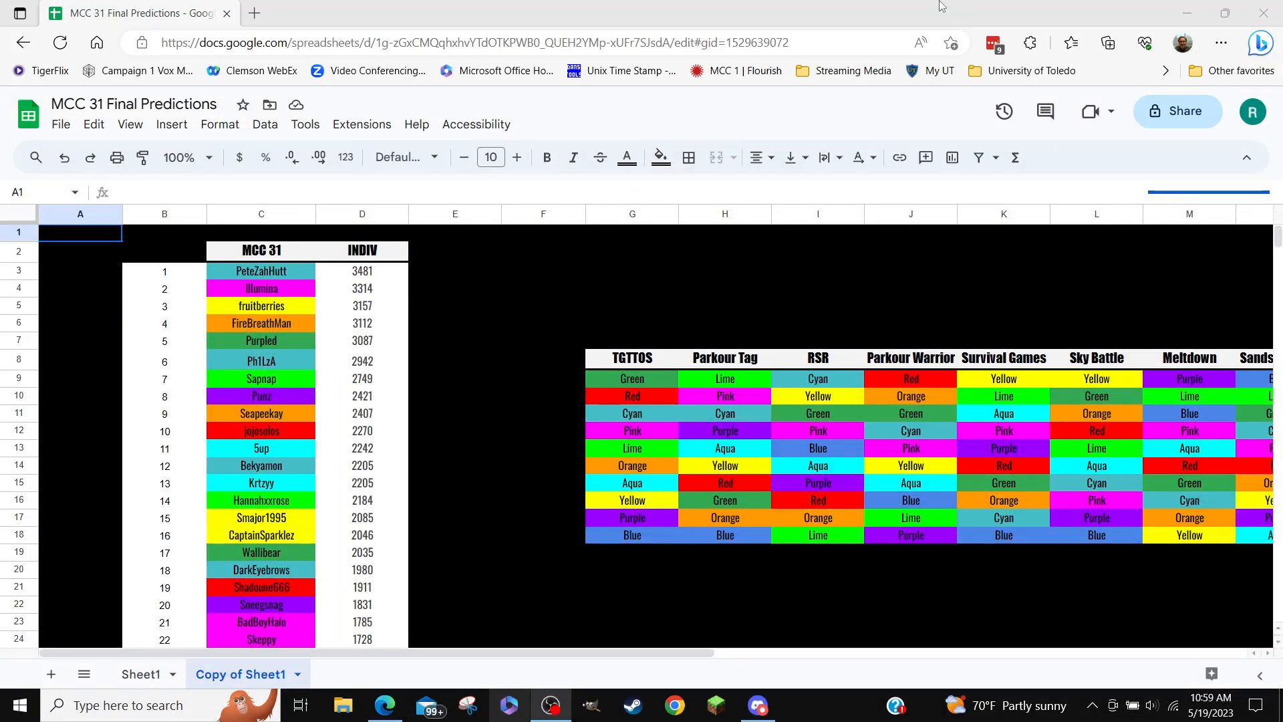
mouse_move(795, 334)
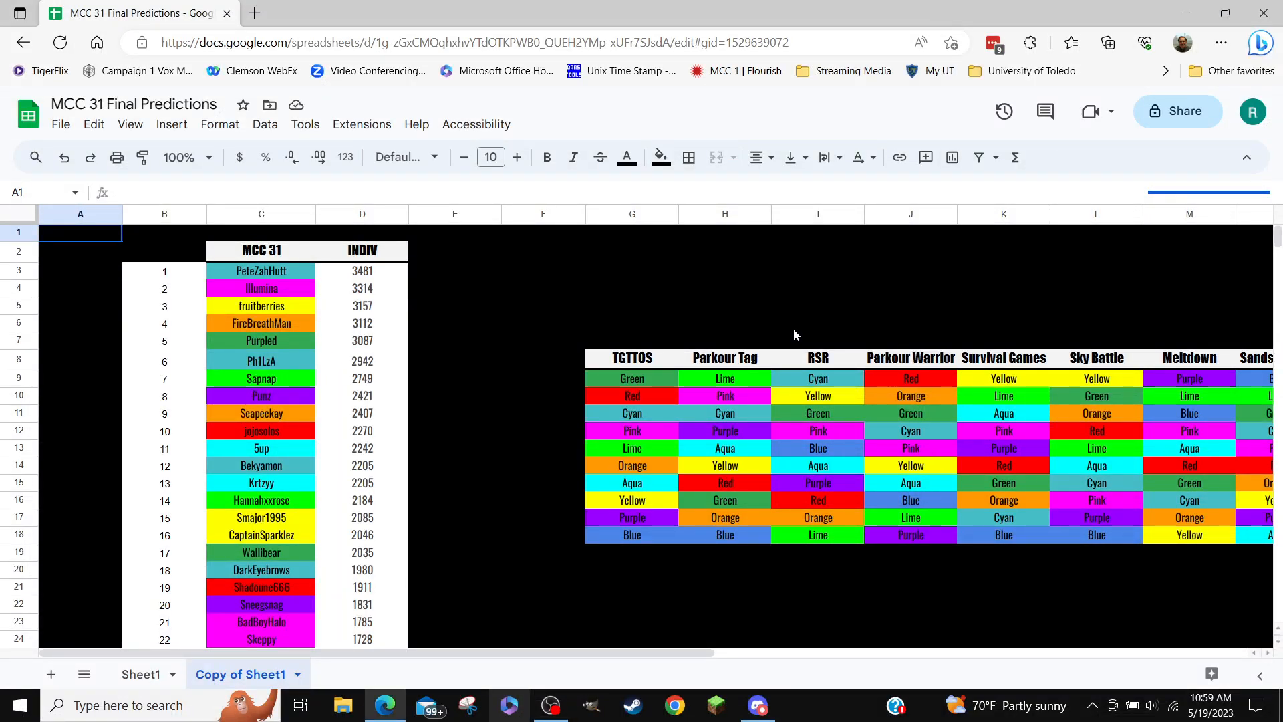
- Bring the Sands of Time and Grid Runners columns of the placement table into view
click(1190, 305)
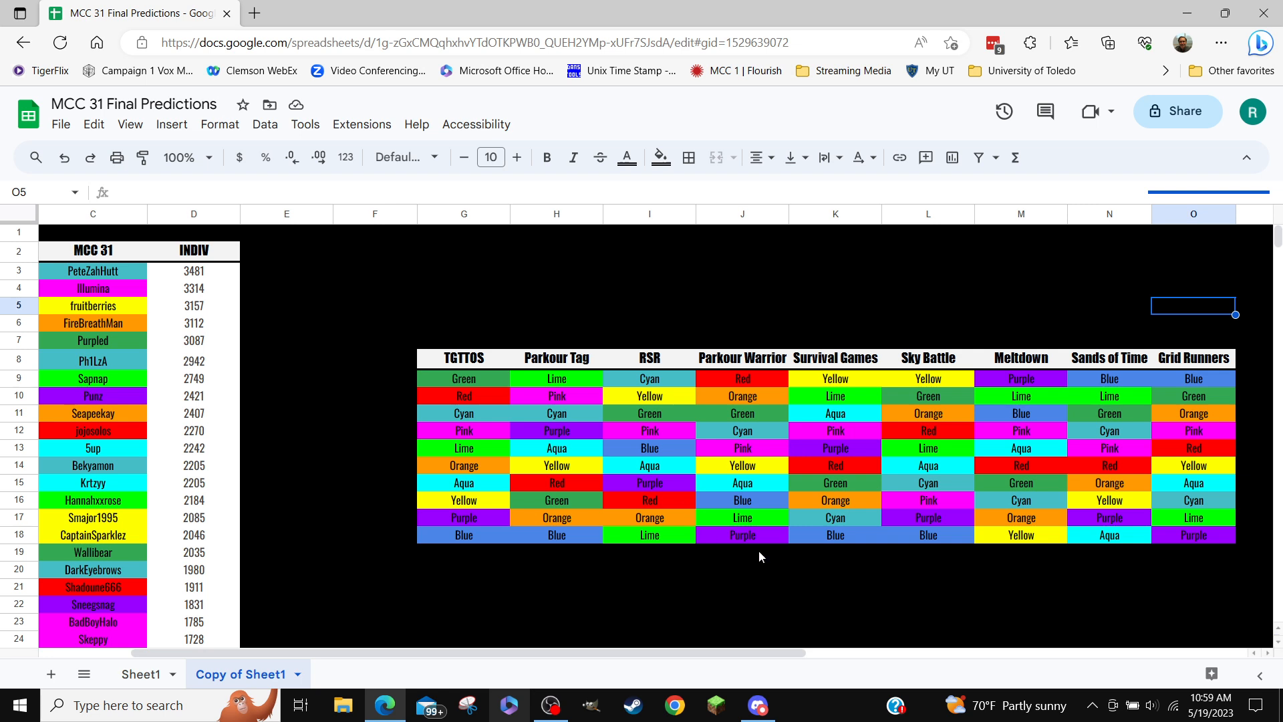
mouse_move(165, 602)
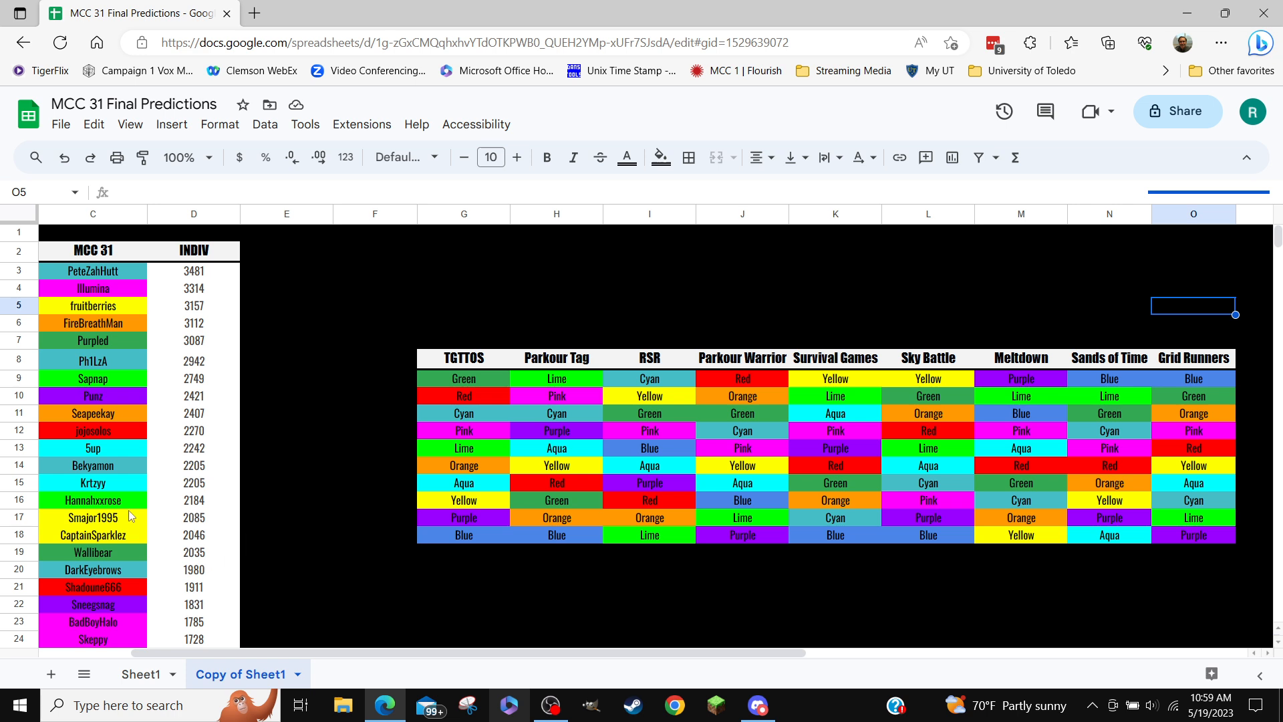
mouse_move(140, 501)
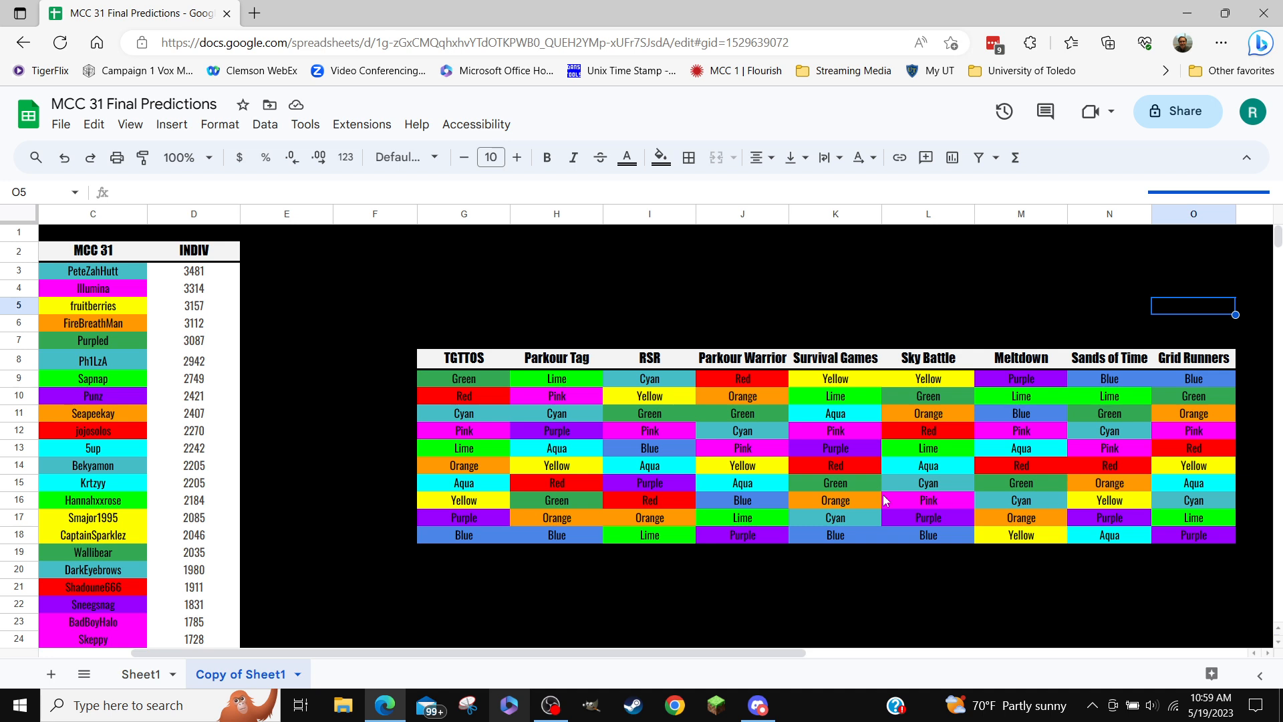
mouse_move(723, 519)
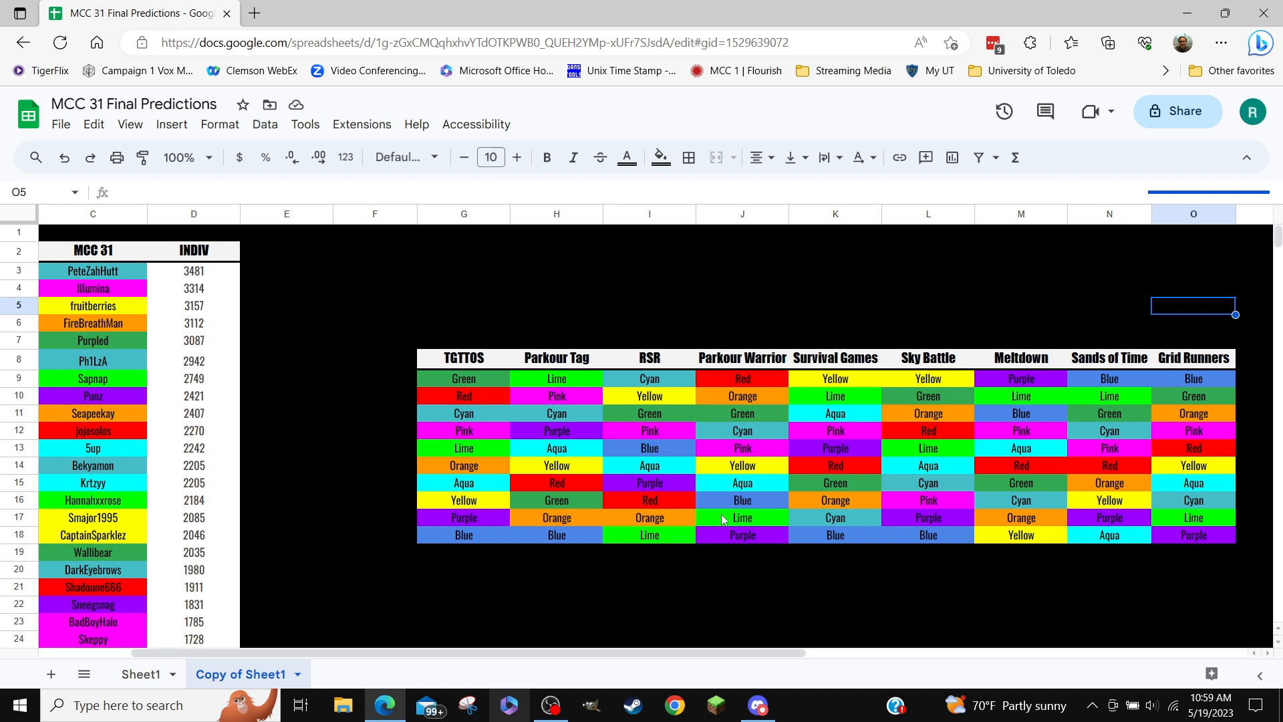
mouse_move(692, 519)
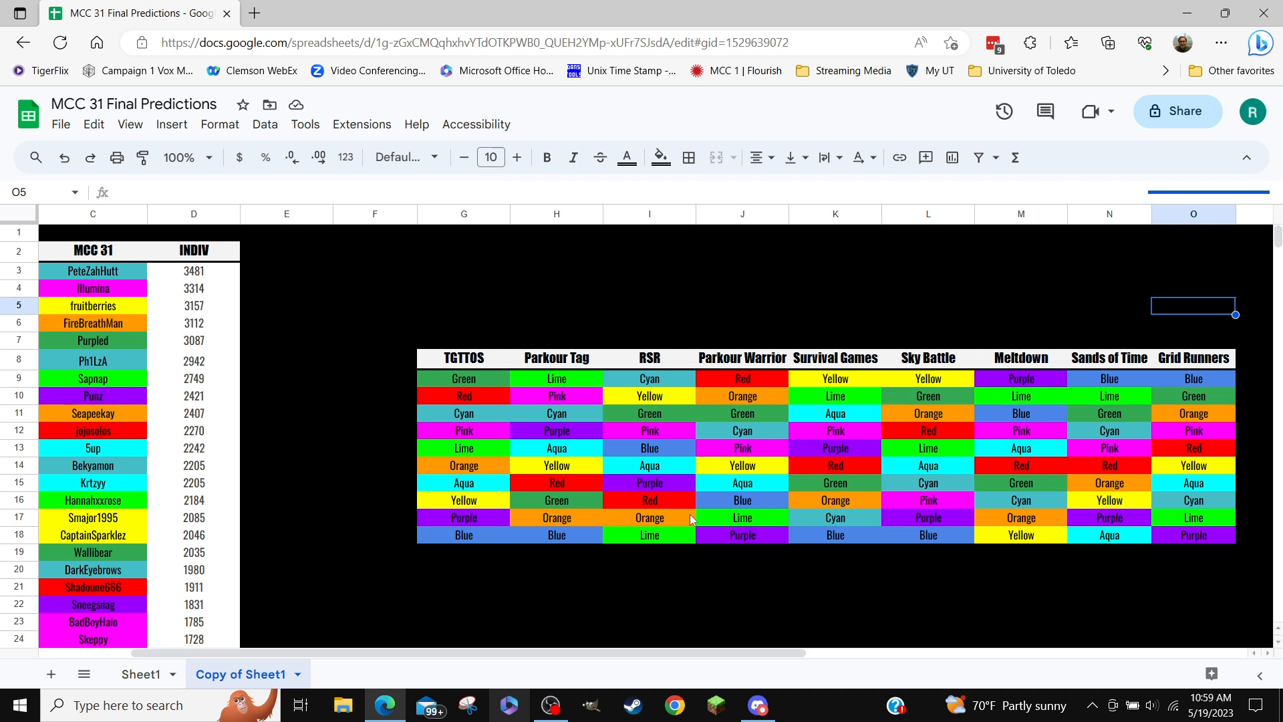
mouse_move(885, 529)
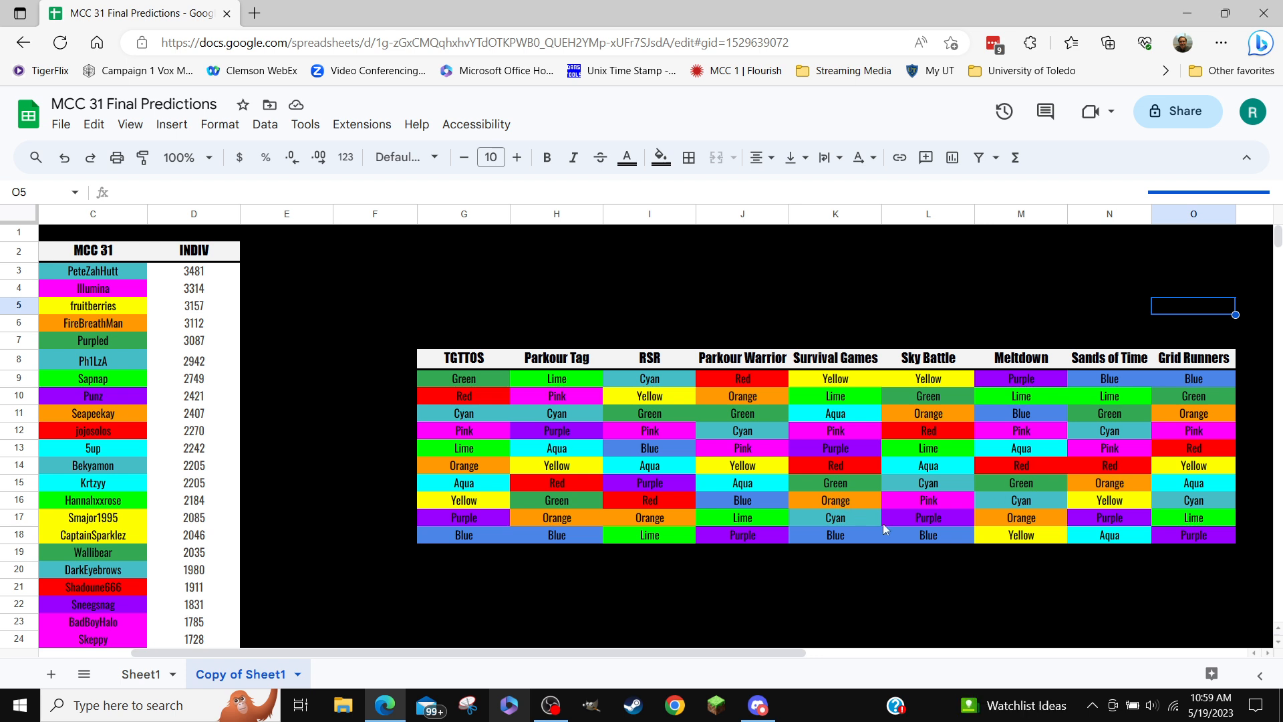
mouse_move(838, 624)
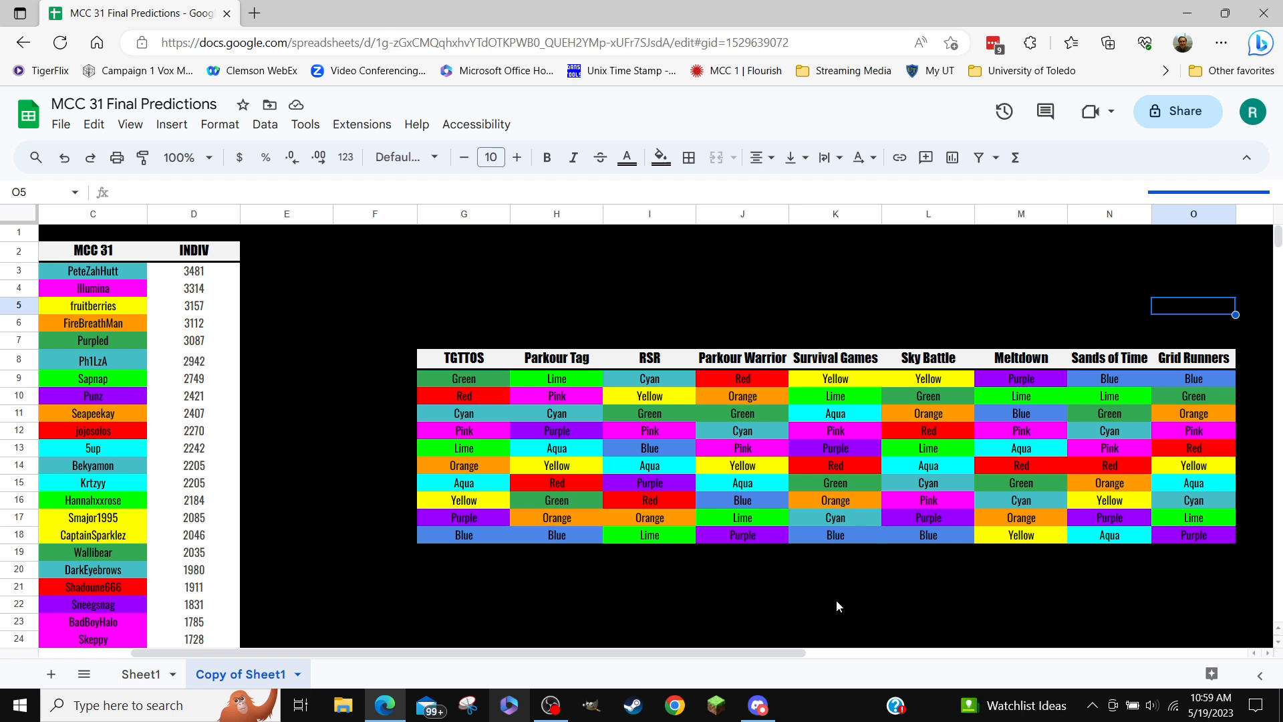
- Check Grid Runners' first-place Blue, then move back toward the ranked player list
click(1193, 378)
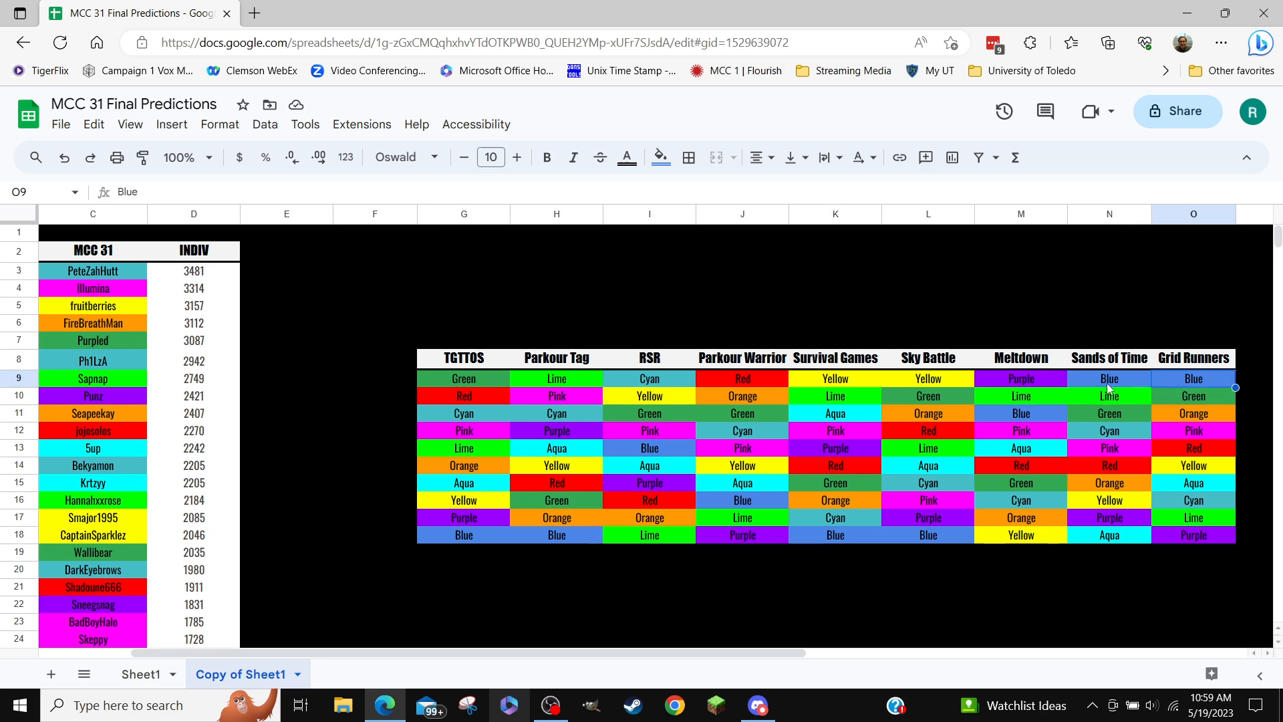
click(1109, 379)
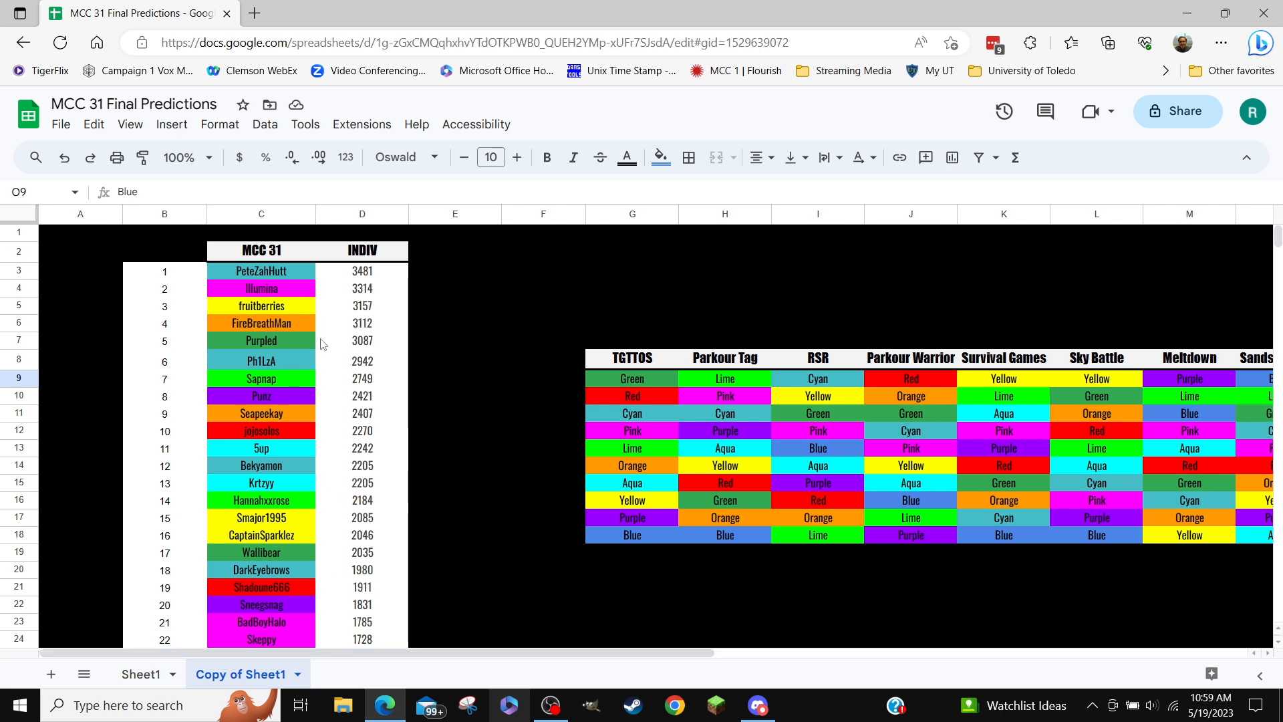
- Review INDIV scores for ranks 14, 2, 10, 7 and 6, then sum ranks 22-23
click(361, 500)
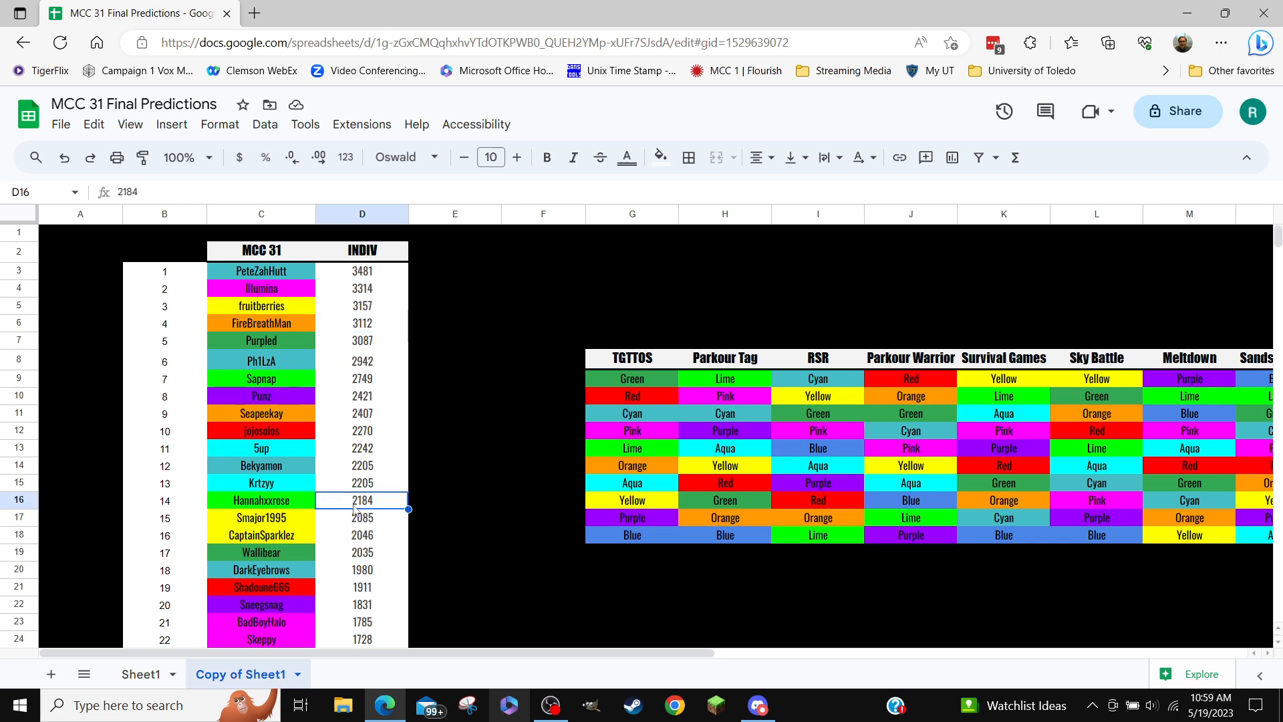
click(361, 289)
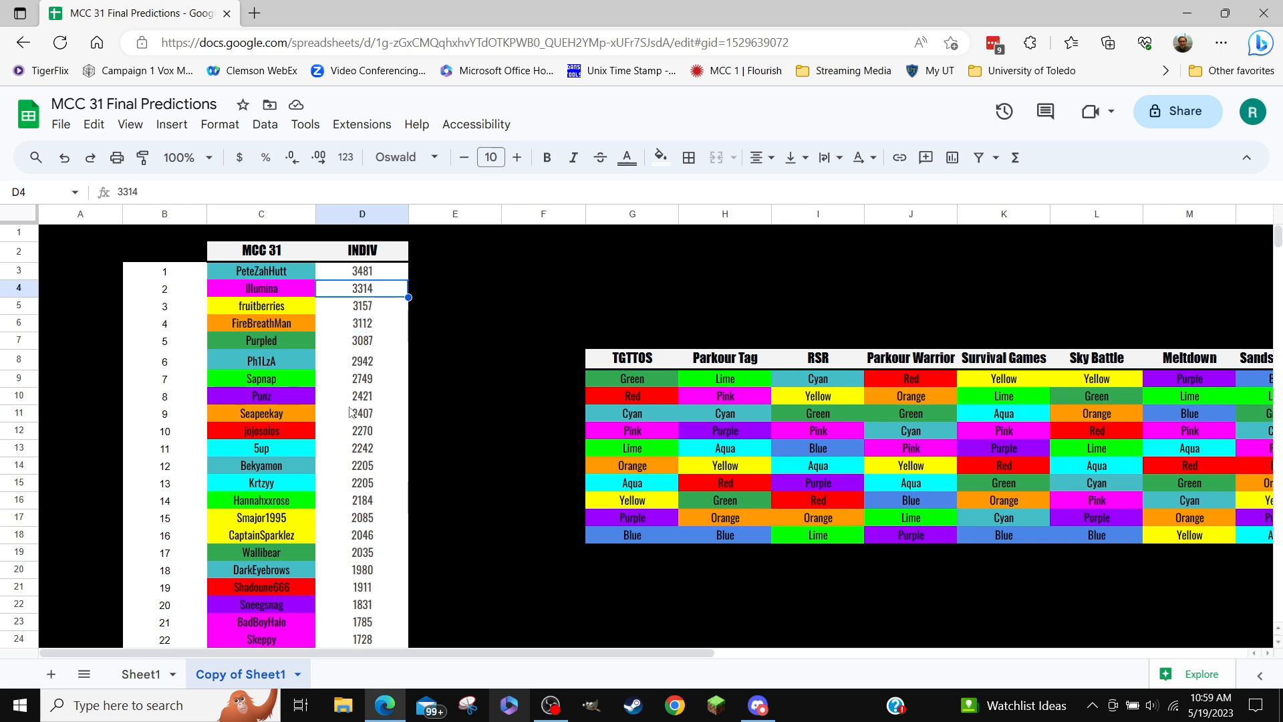
click(361, 431)
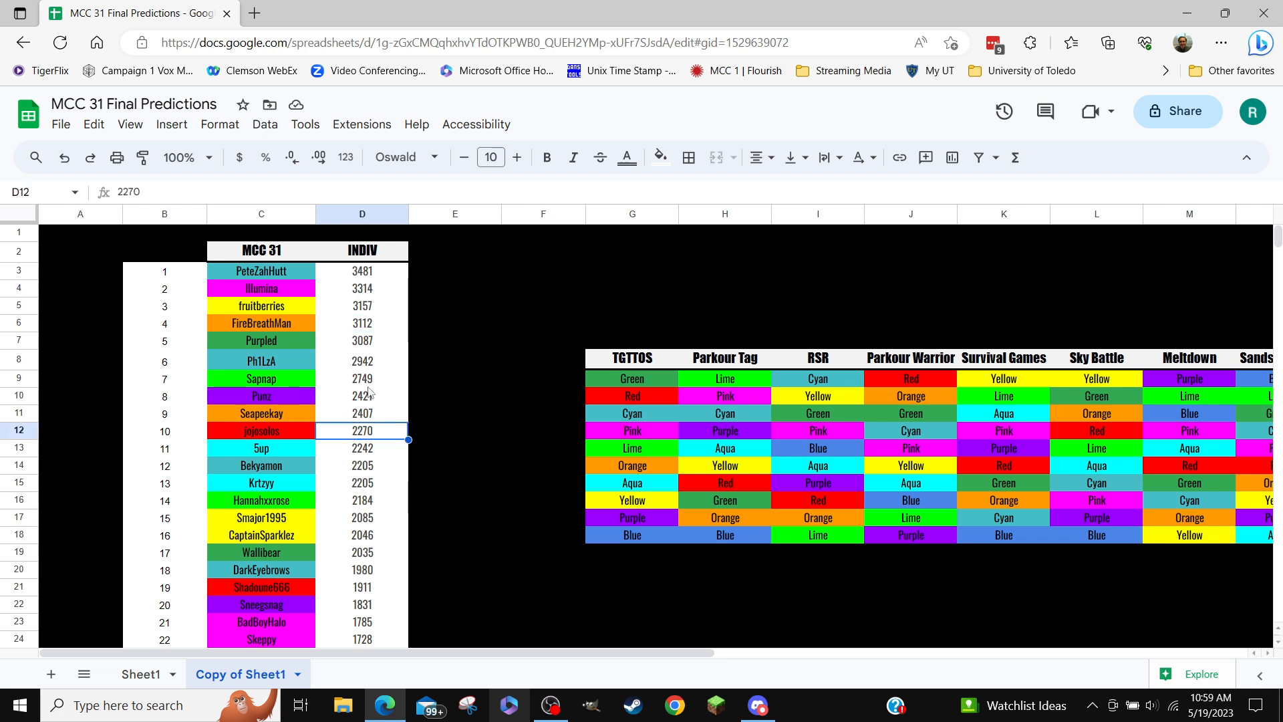
click(362, 378)
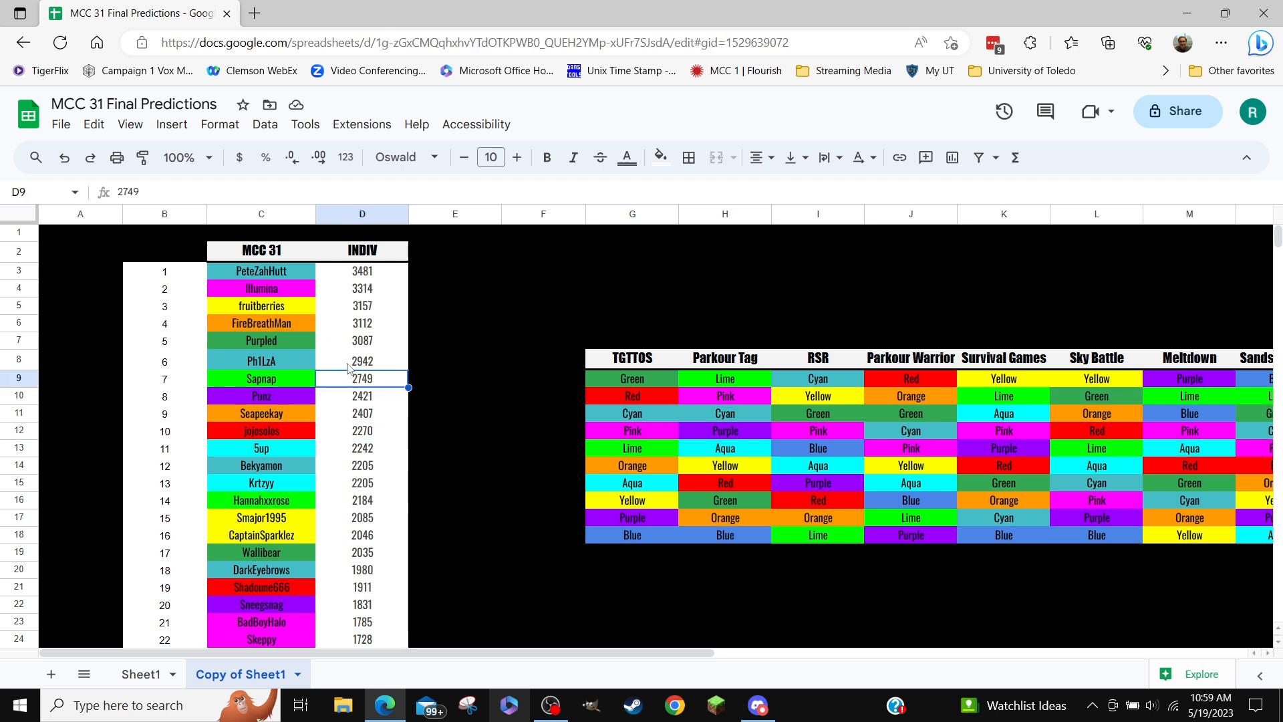
click(362, 360)
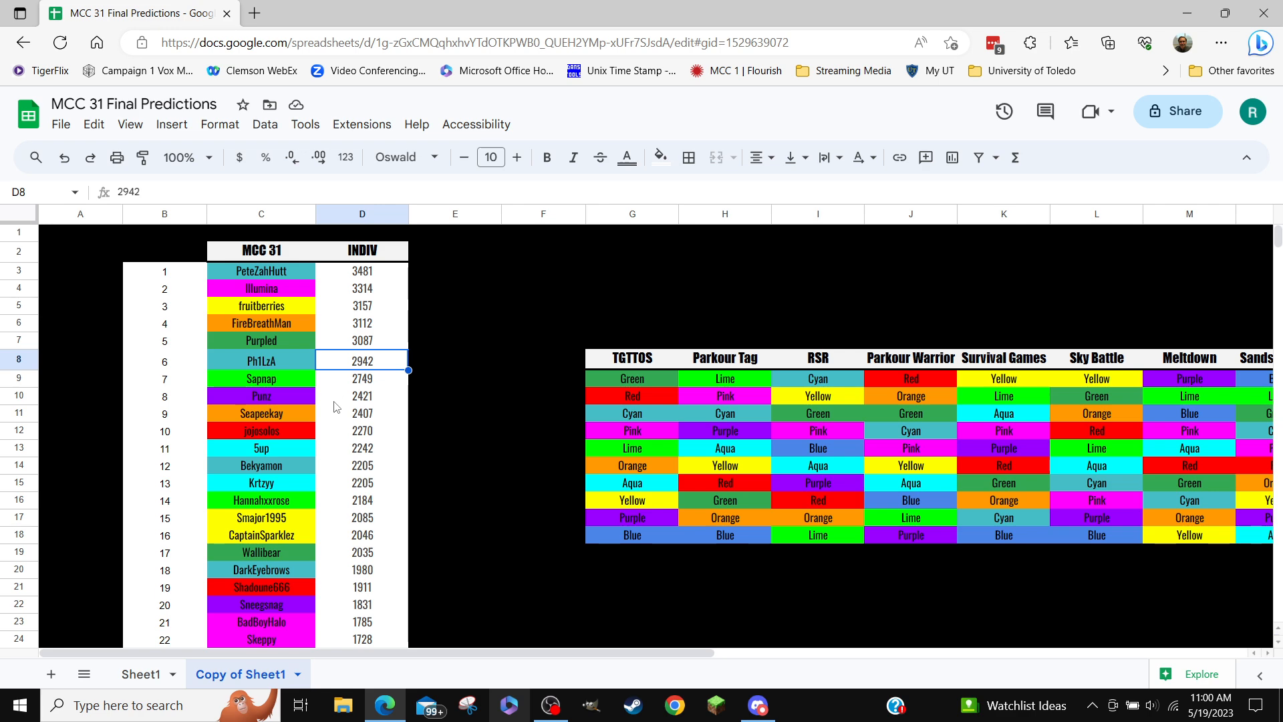
scroll(down, 3)
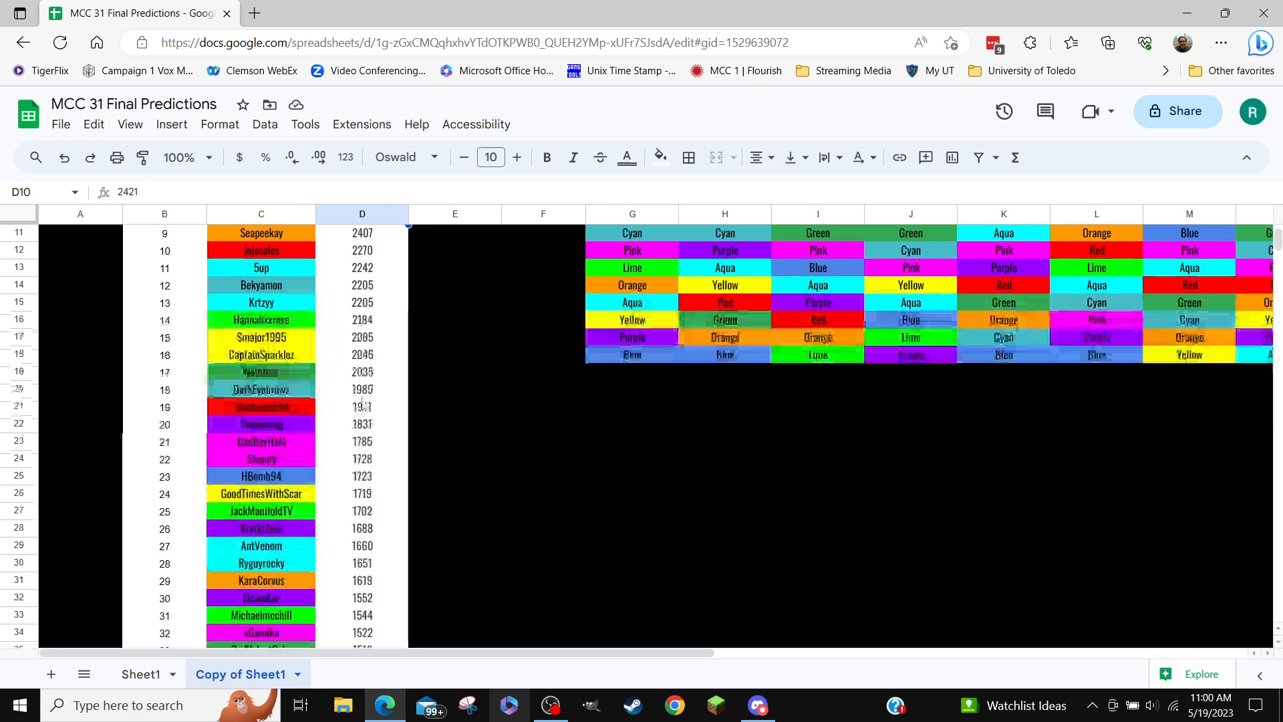
click(362, 476)
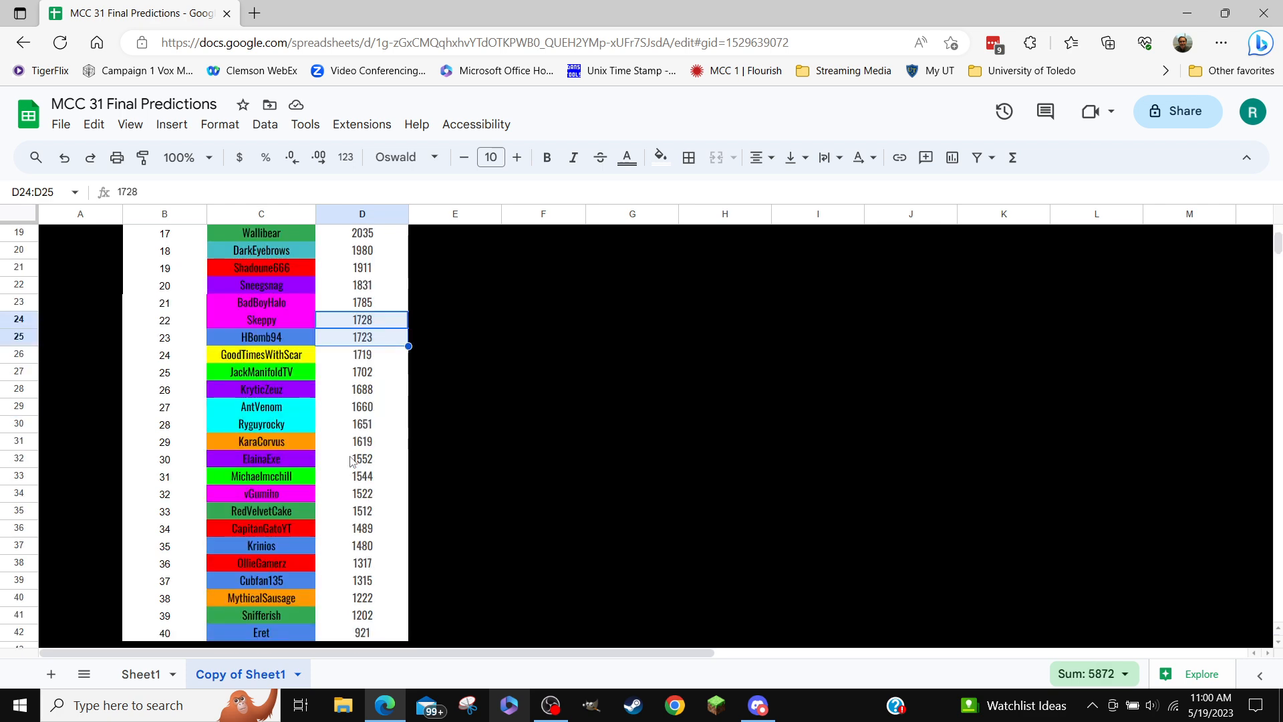
mouse_move(337, 466)
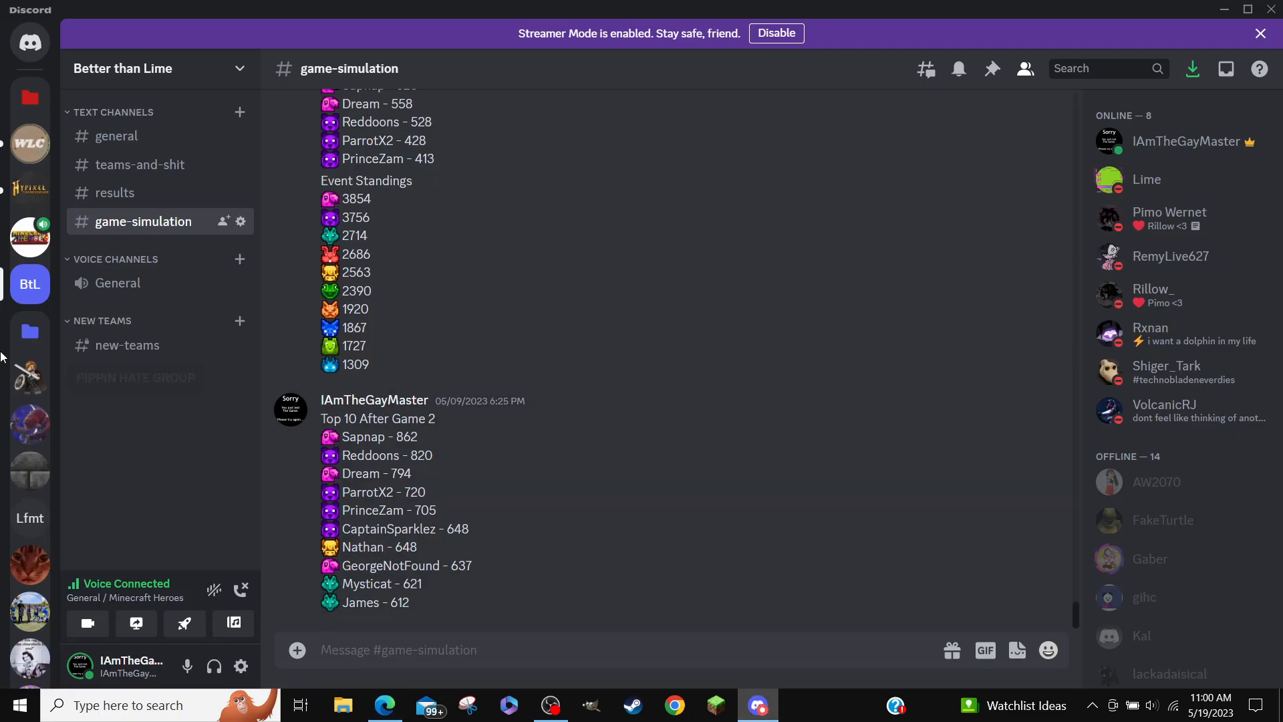
- View the room-3 draft teams image and return to the prediction spreadsheet
scroll(down, 3)
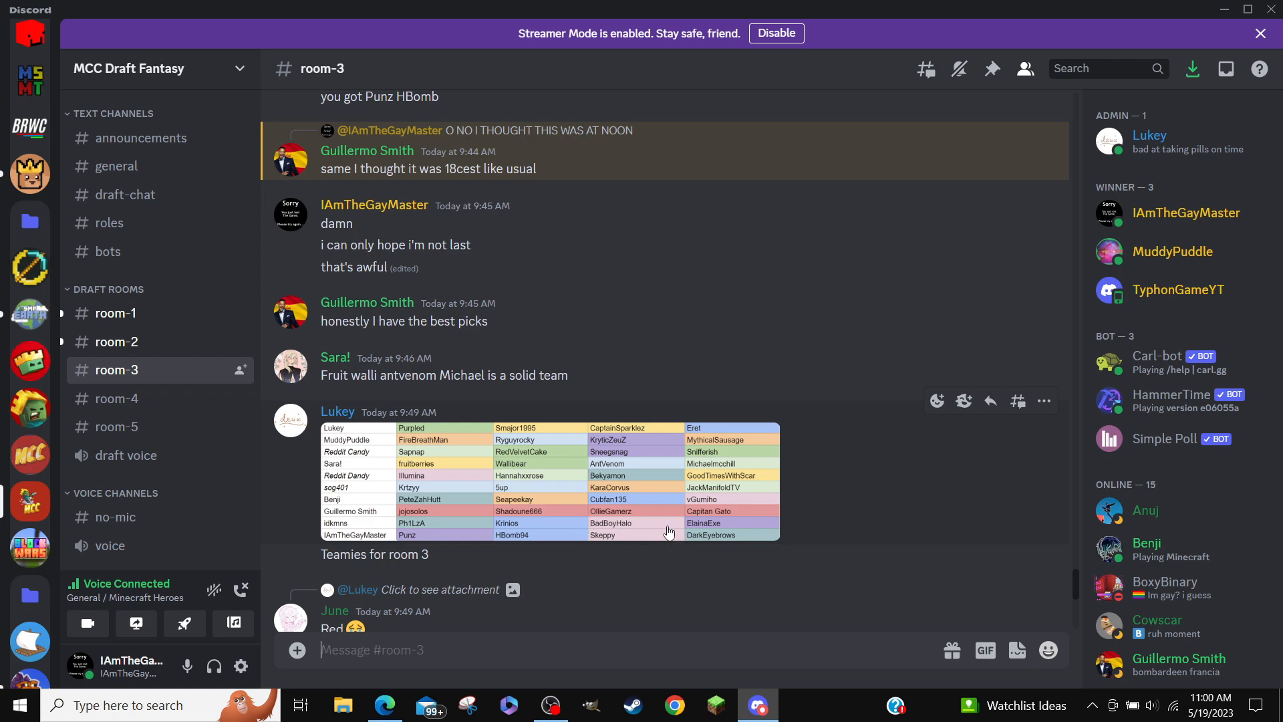
click(385, 705)
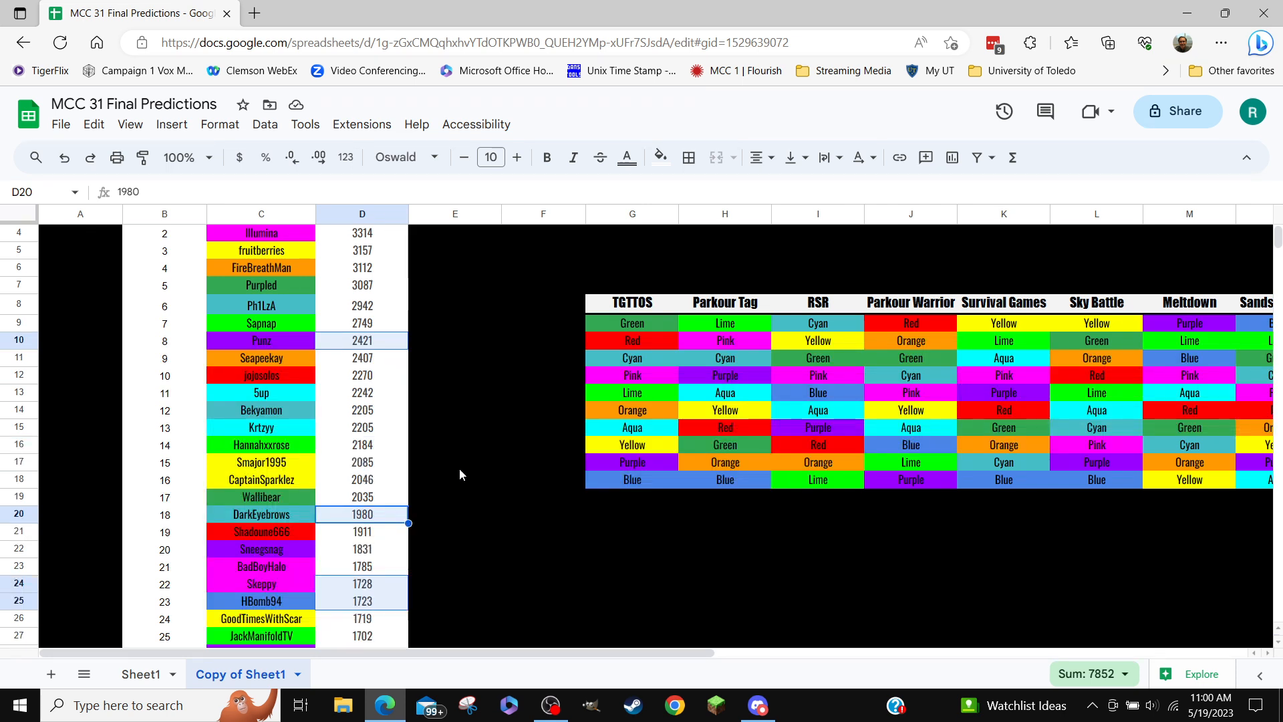
click(361, 410)
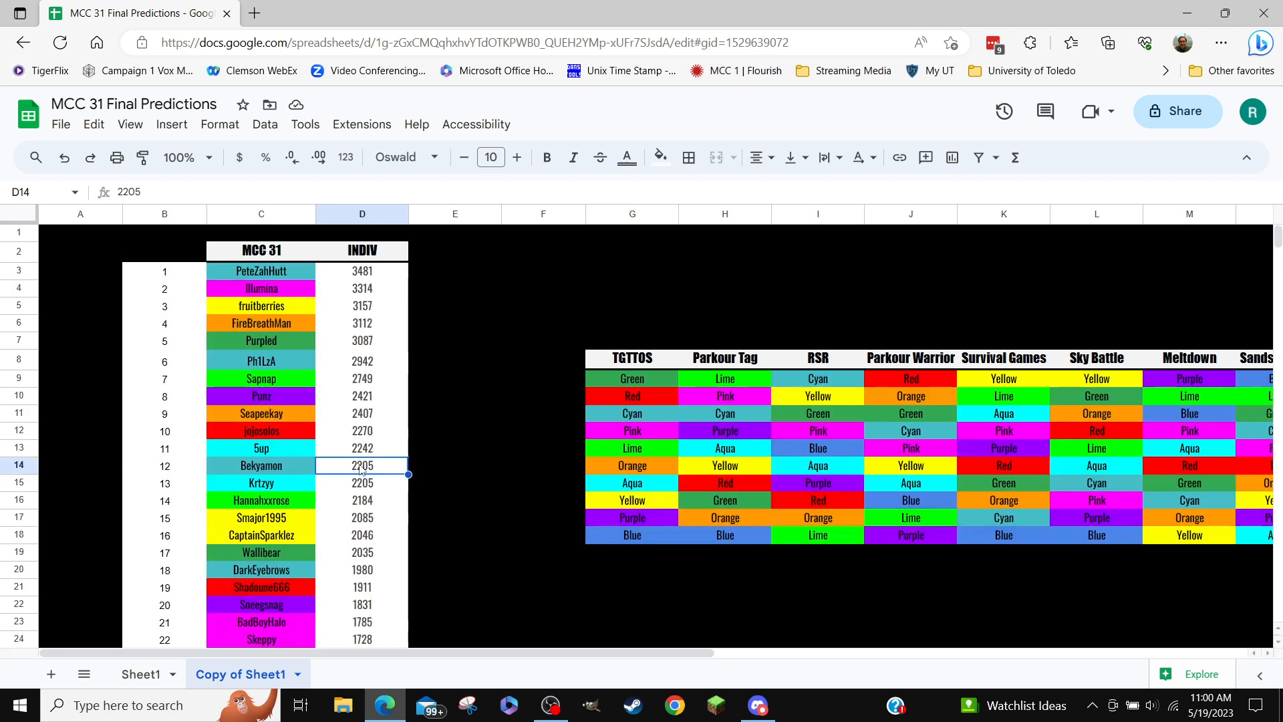
mouse_move(332, 322)
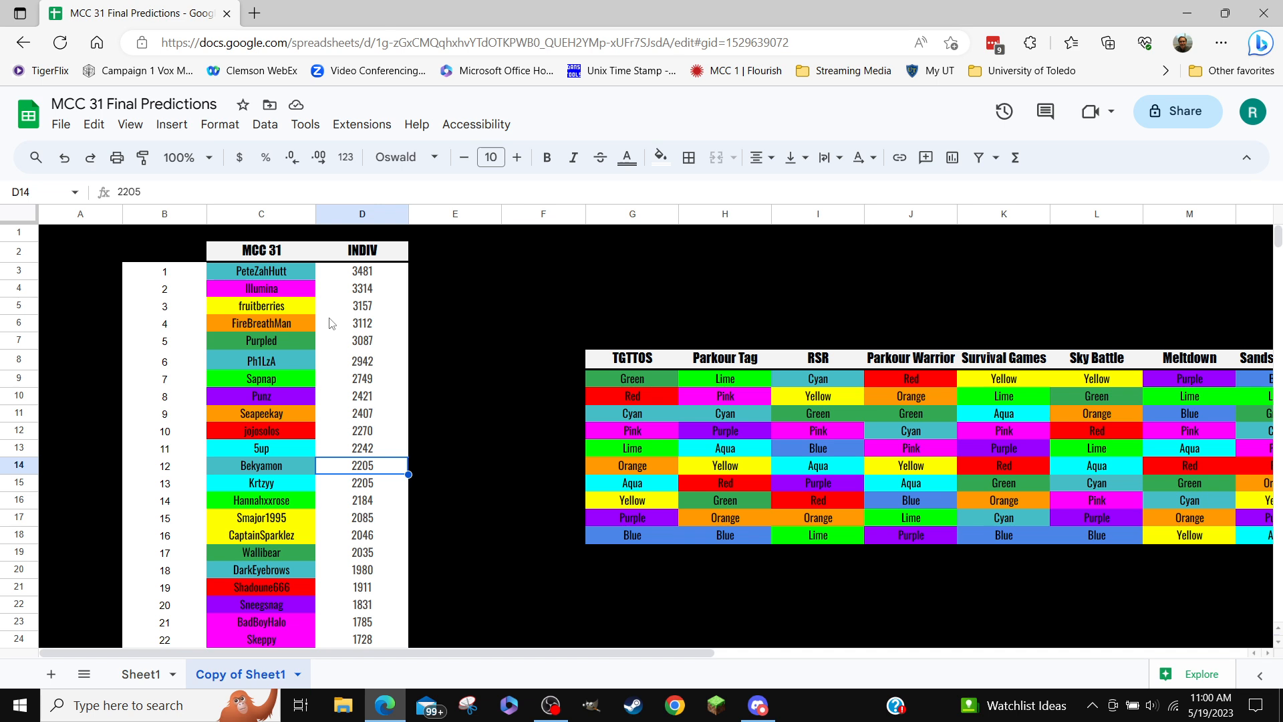
mouse_move(334, 289)
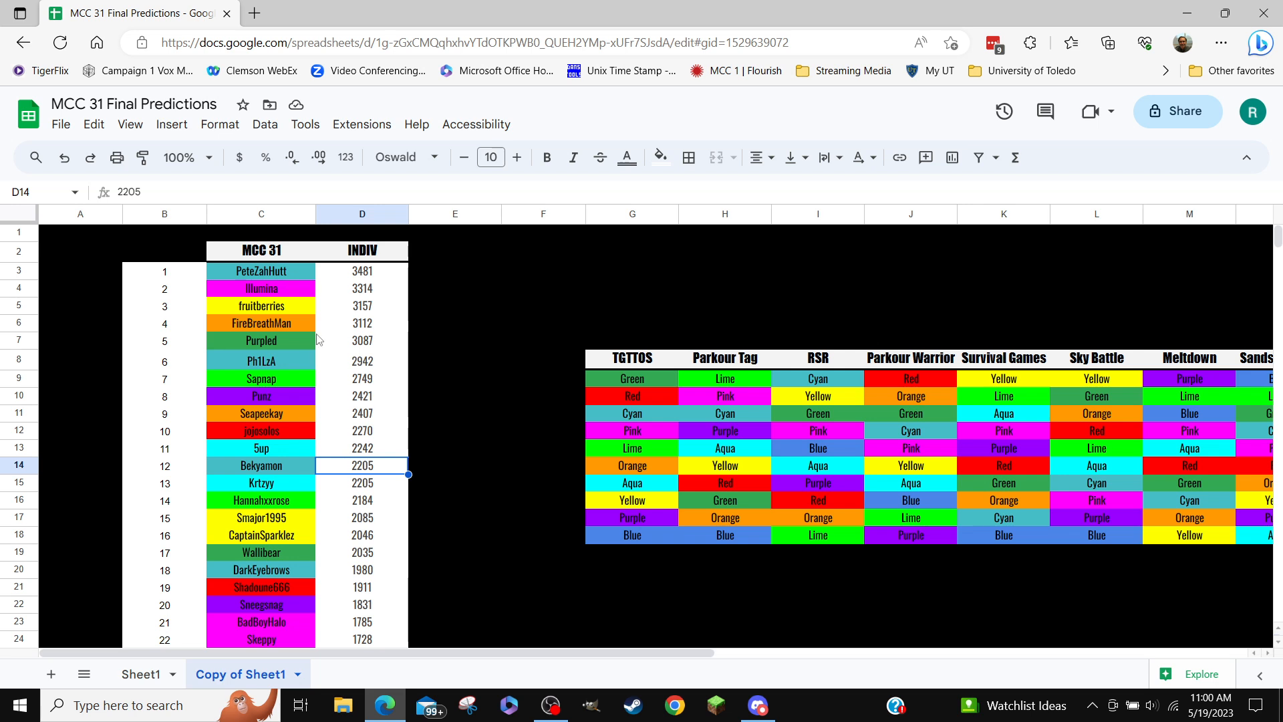
mouse_move(331, 325)
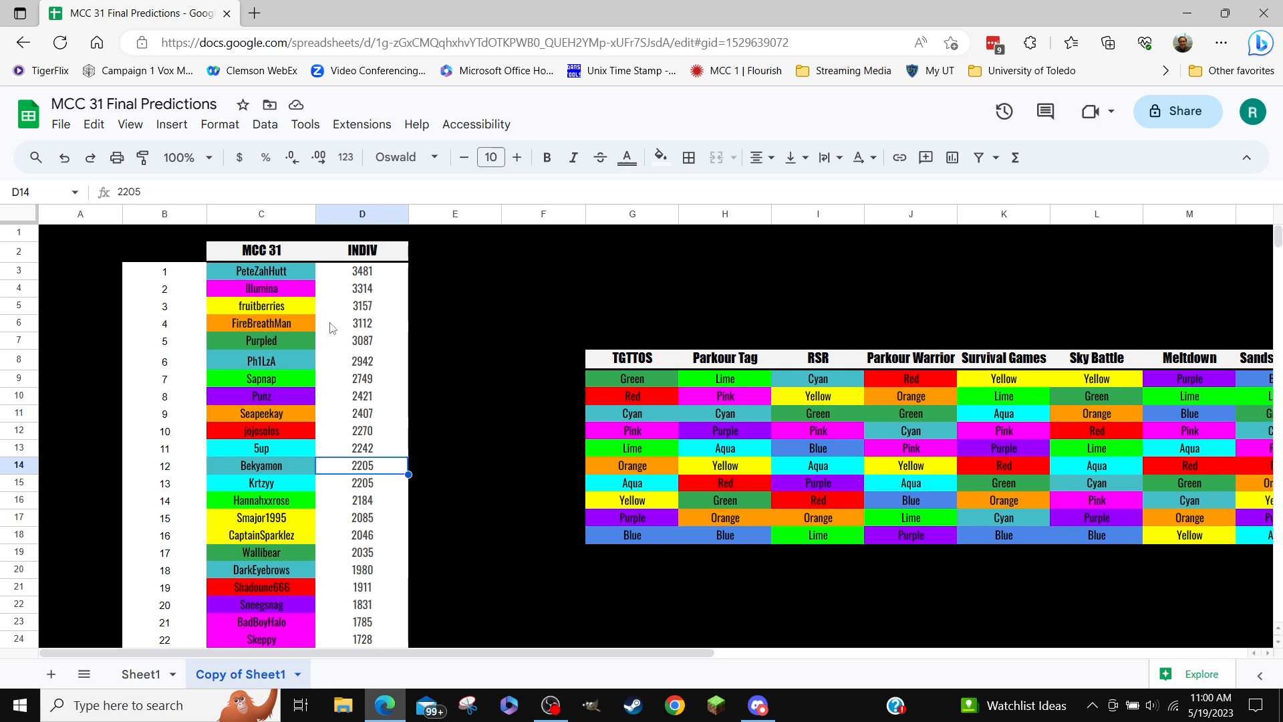
click(362, 305)
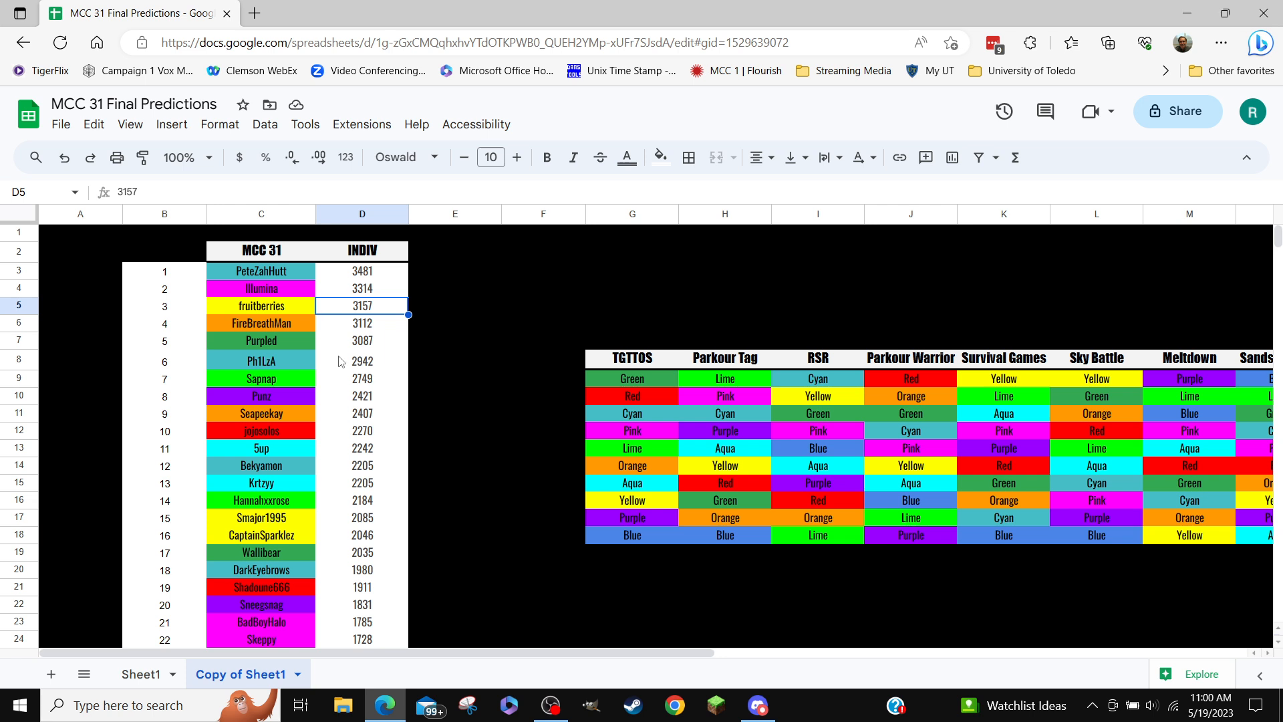
click(361, 535)
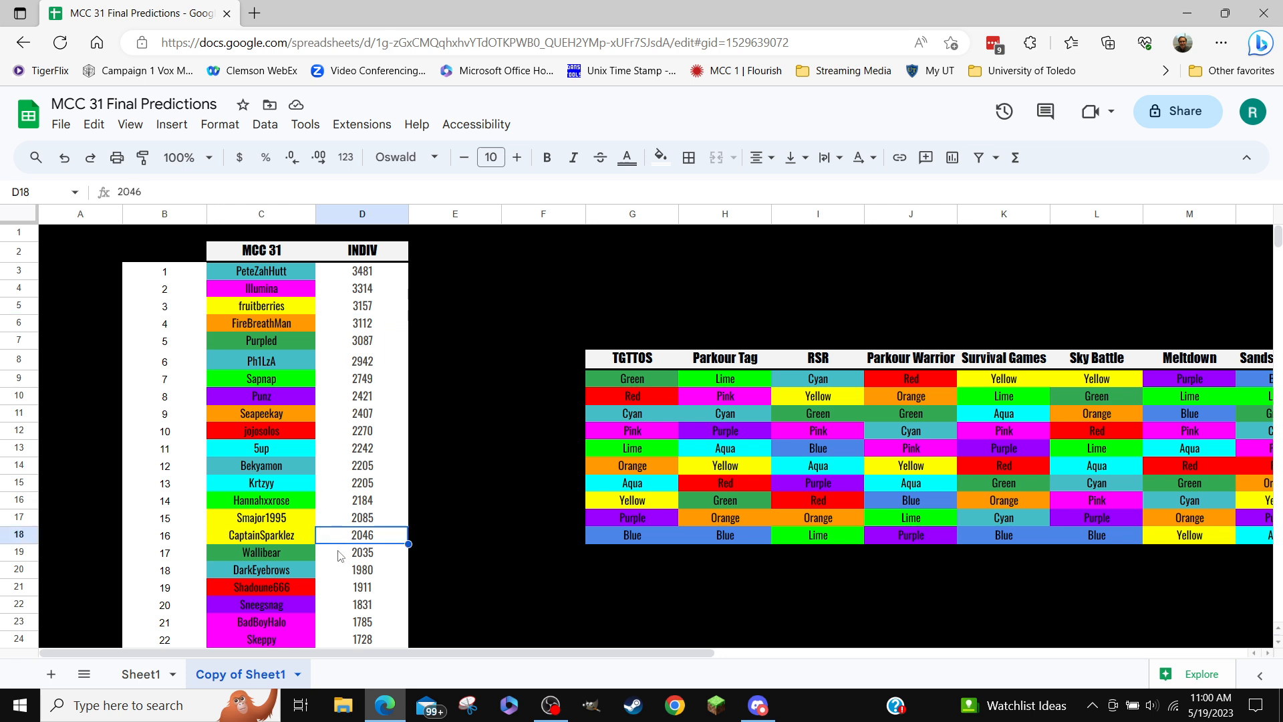
click(361, 305)
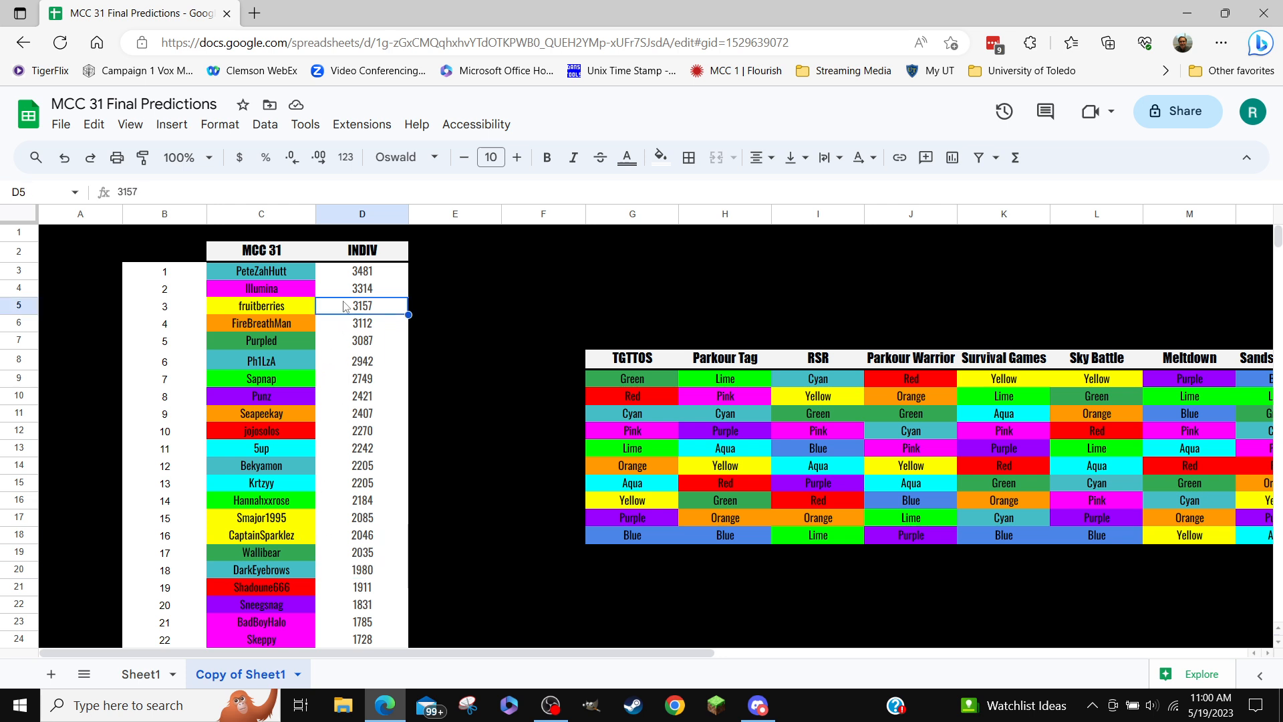
click(362, 270)
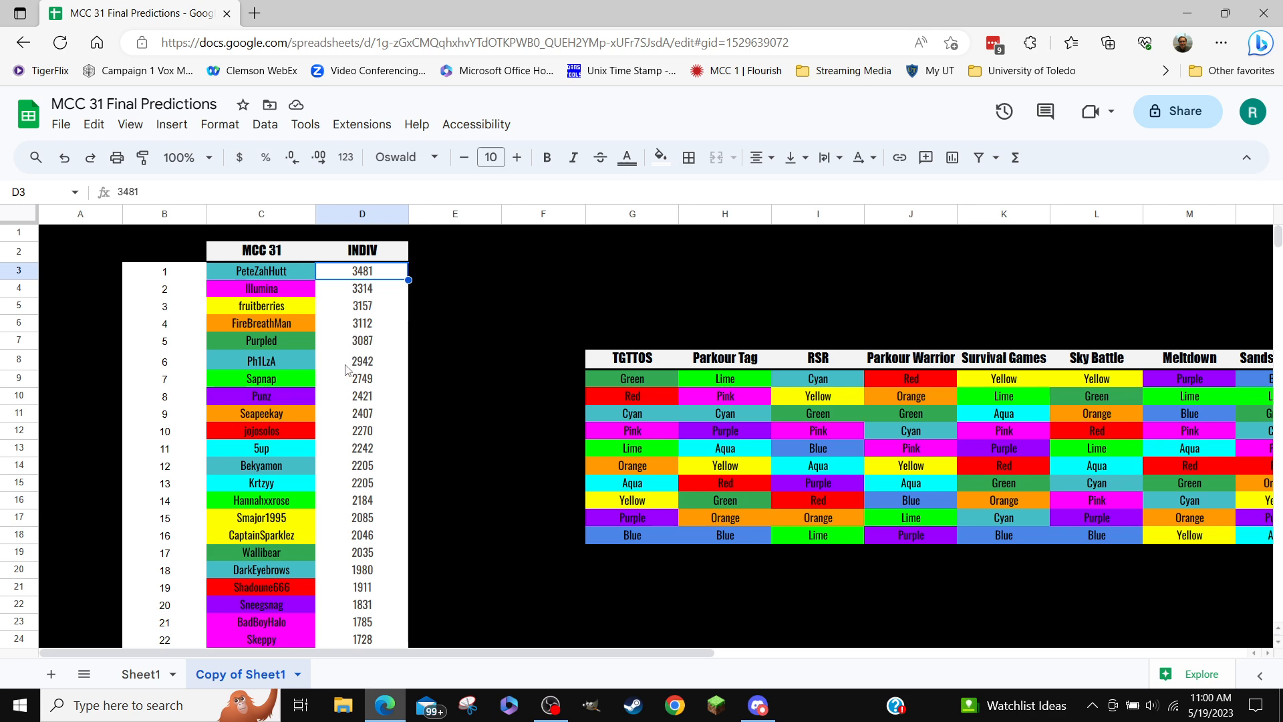
click(360, 569)
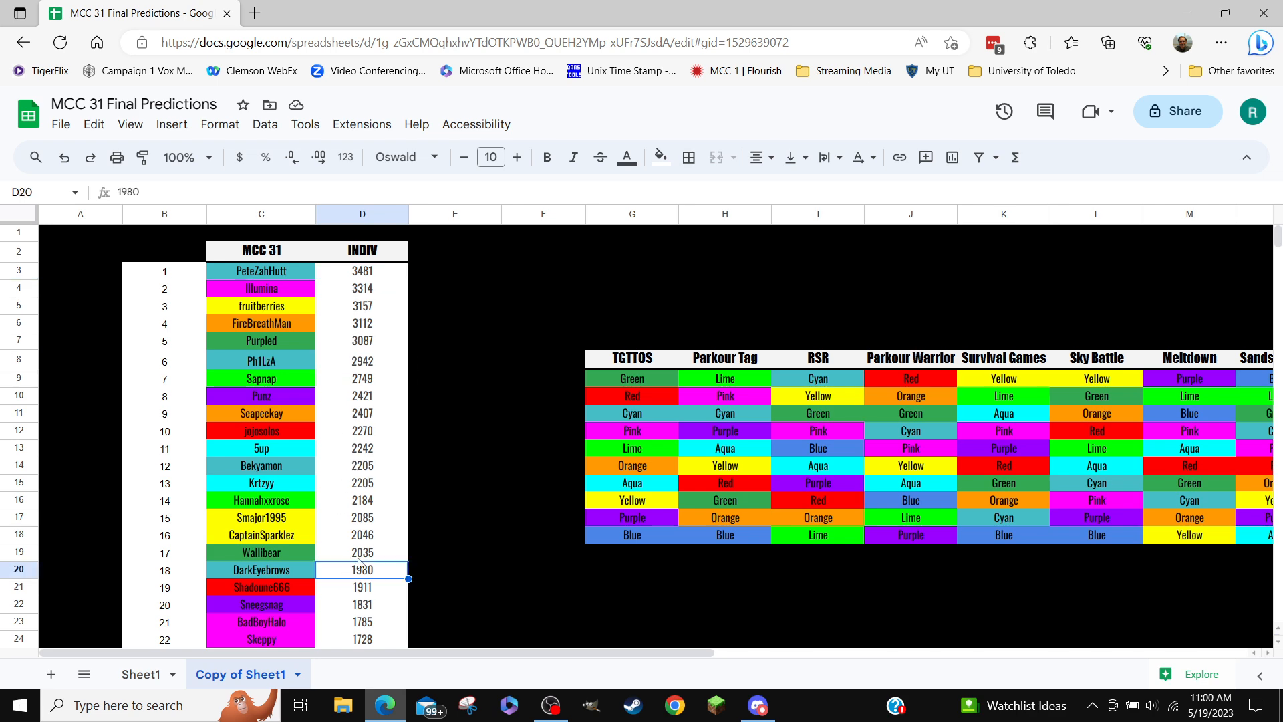
scroll(down, 3)
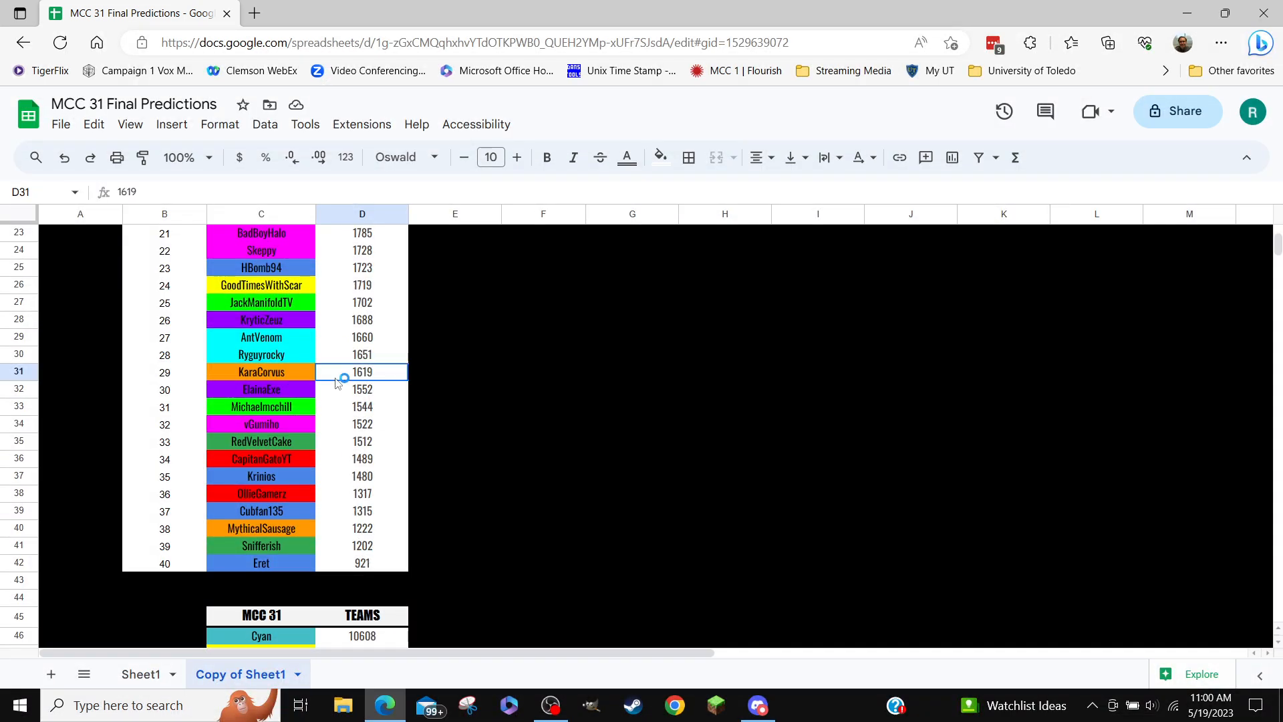
drag(362, 441, 362, 459)
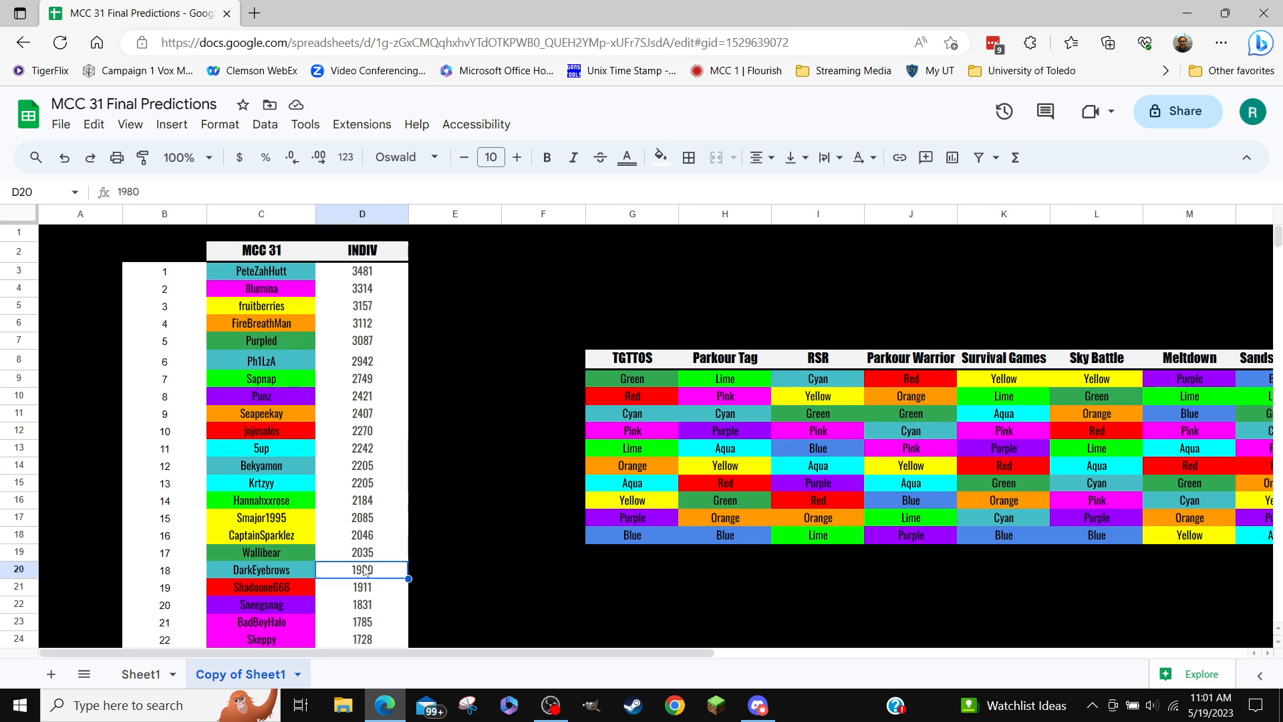
scroll(down, 3)
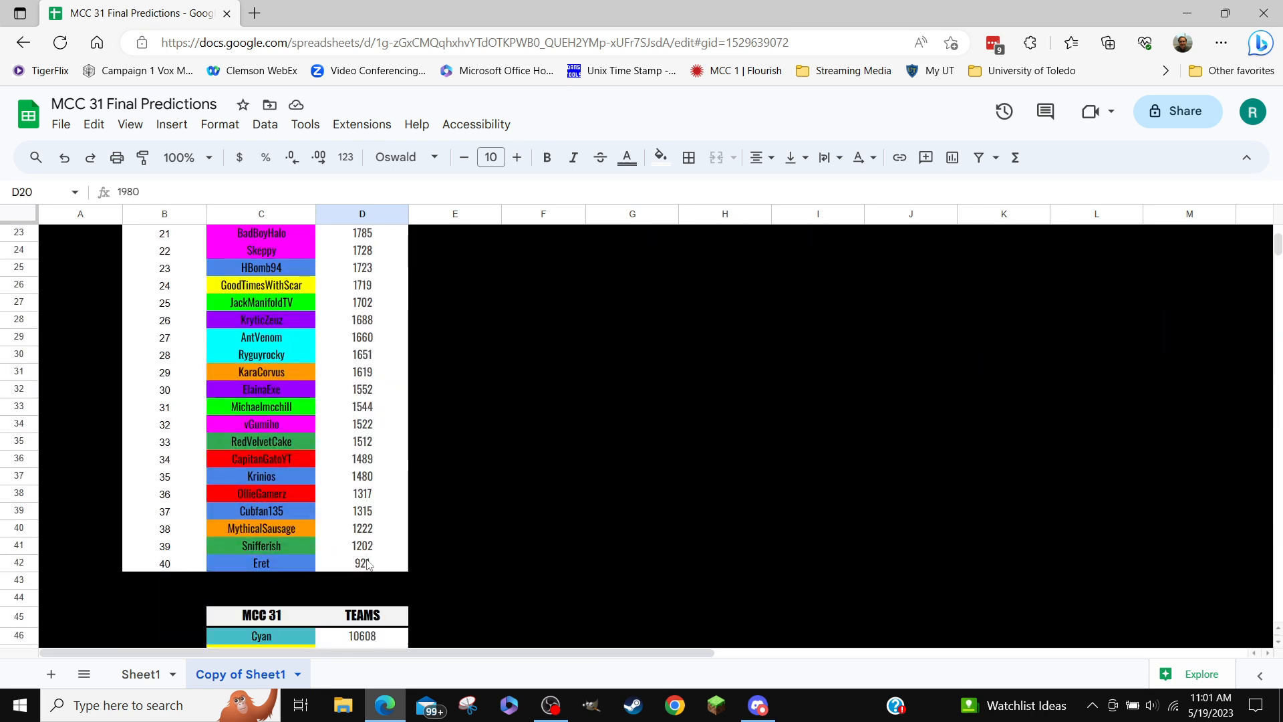
scroll(down, 3)
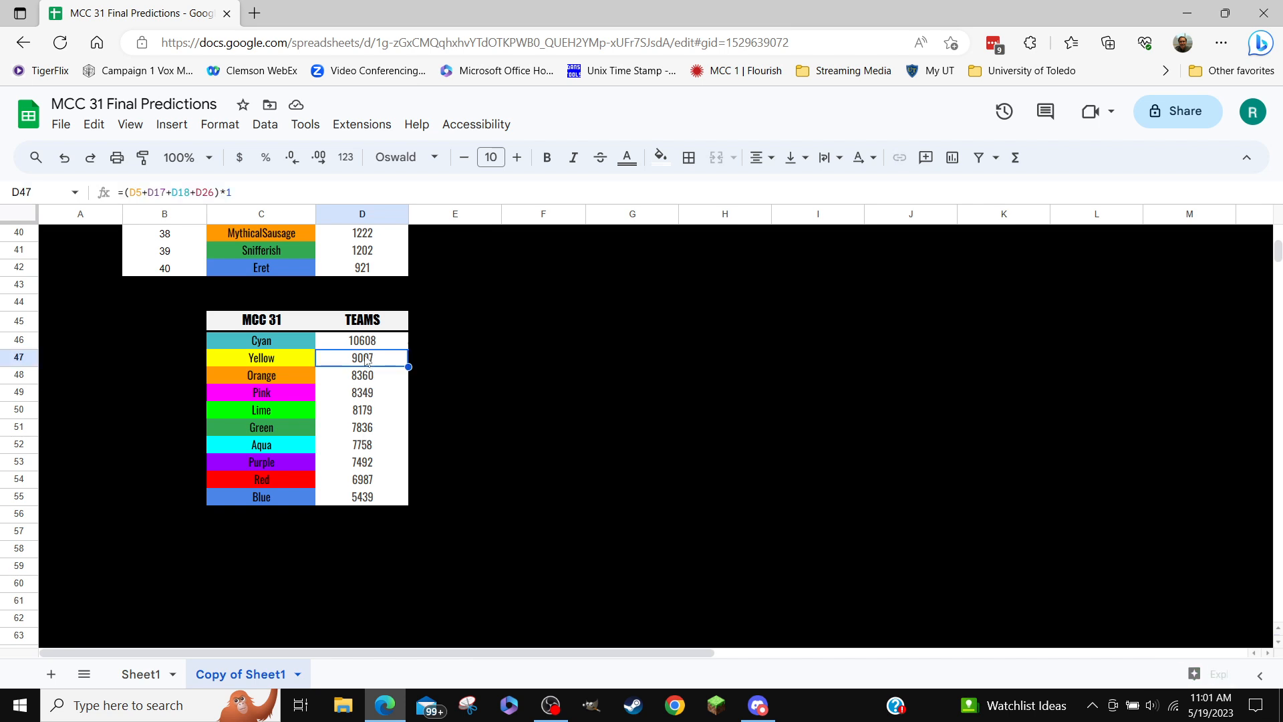
click(361, 411)
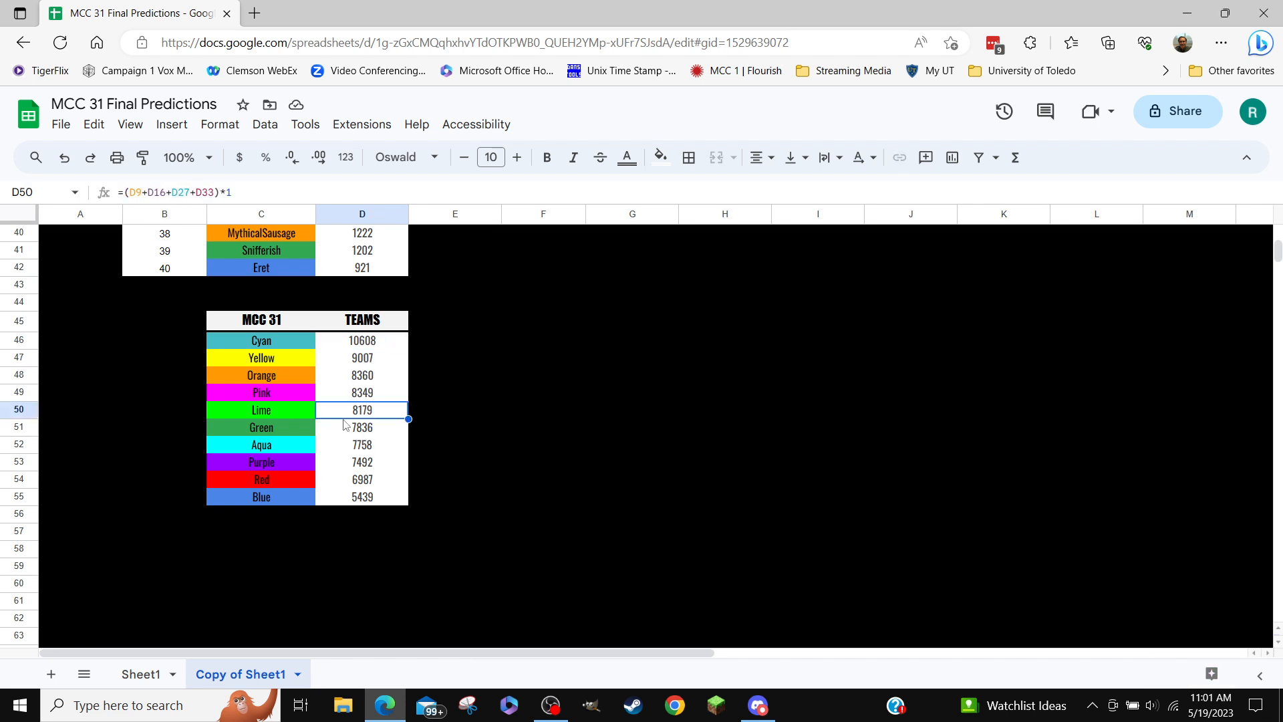
click(361, 445)
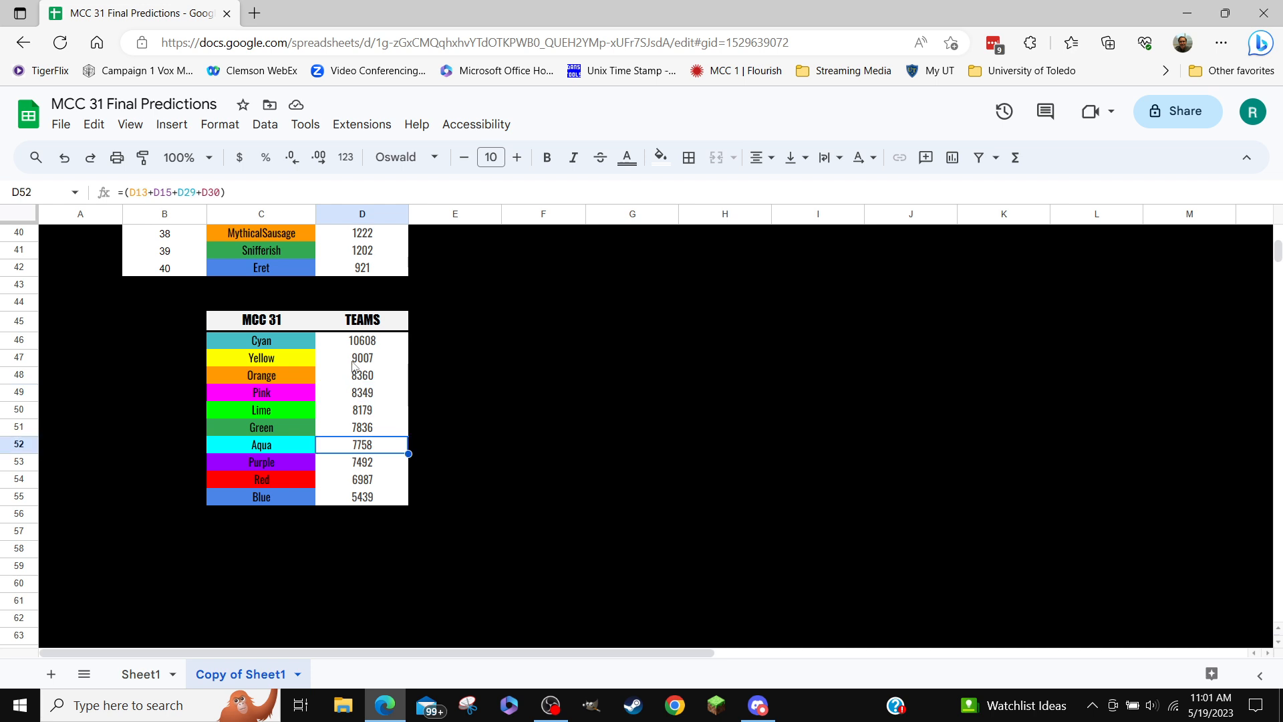
click(361, 341)
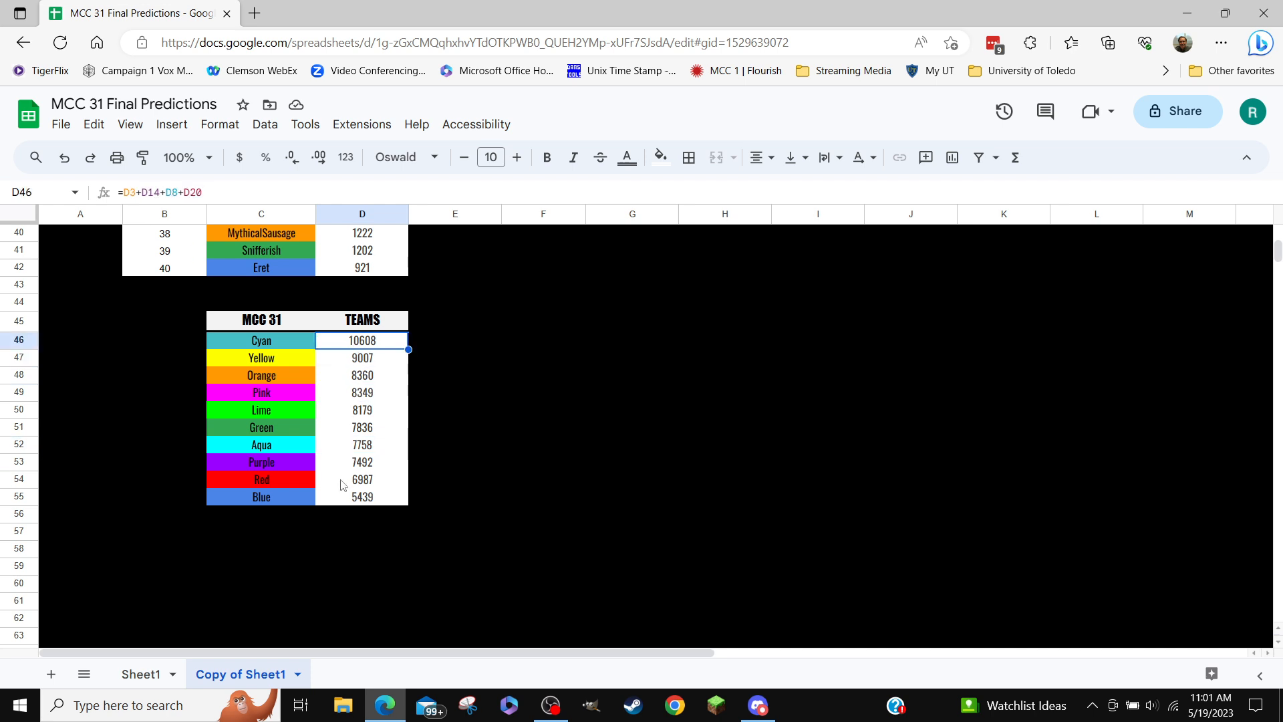
click(261, 359)
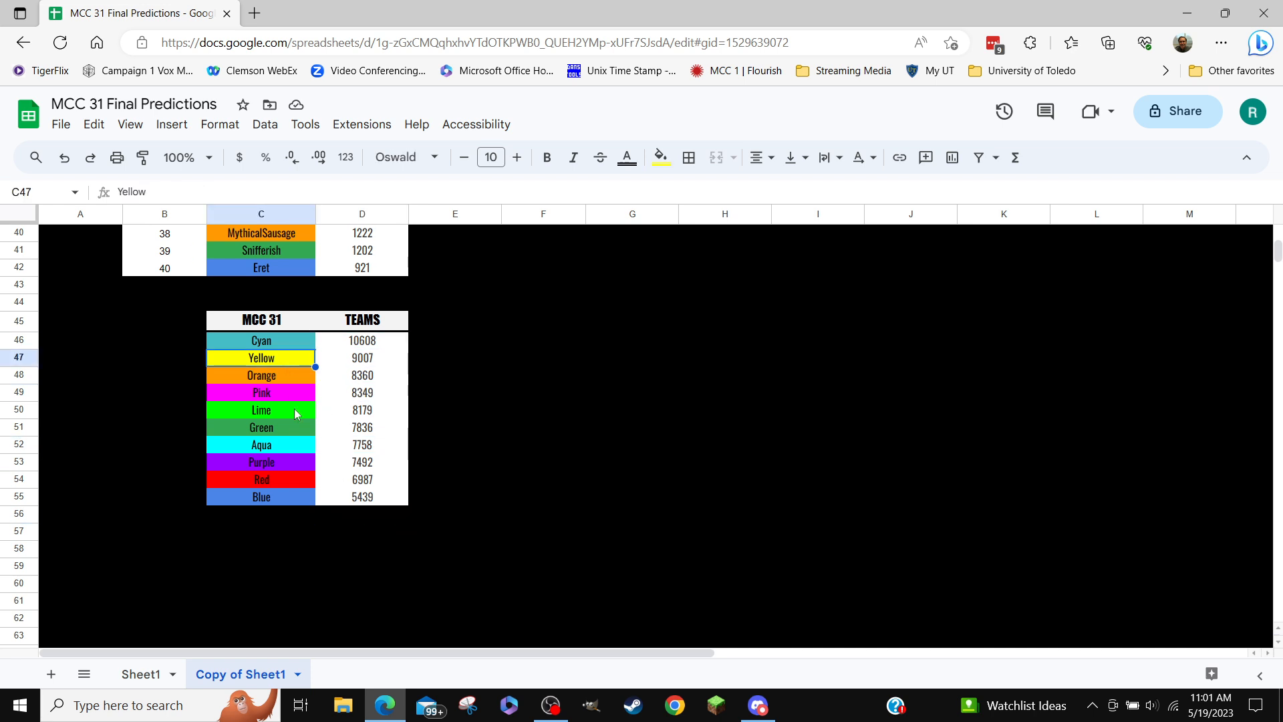
mouse_move(294, 363)
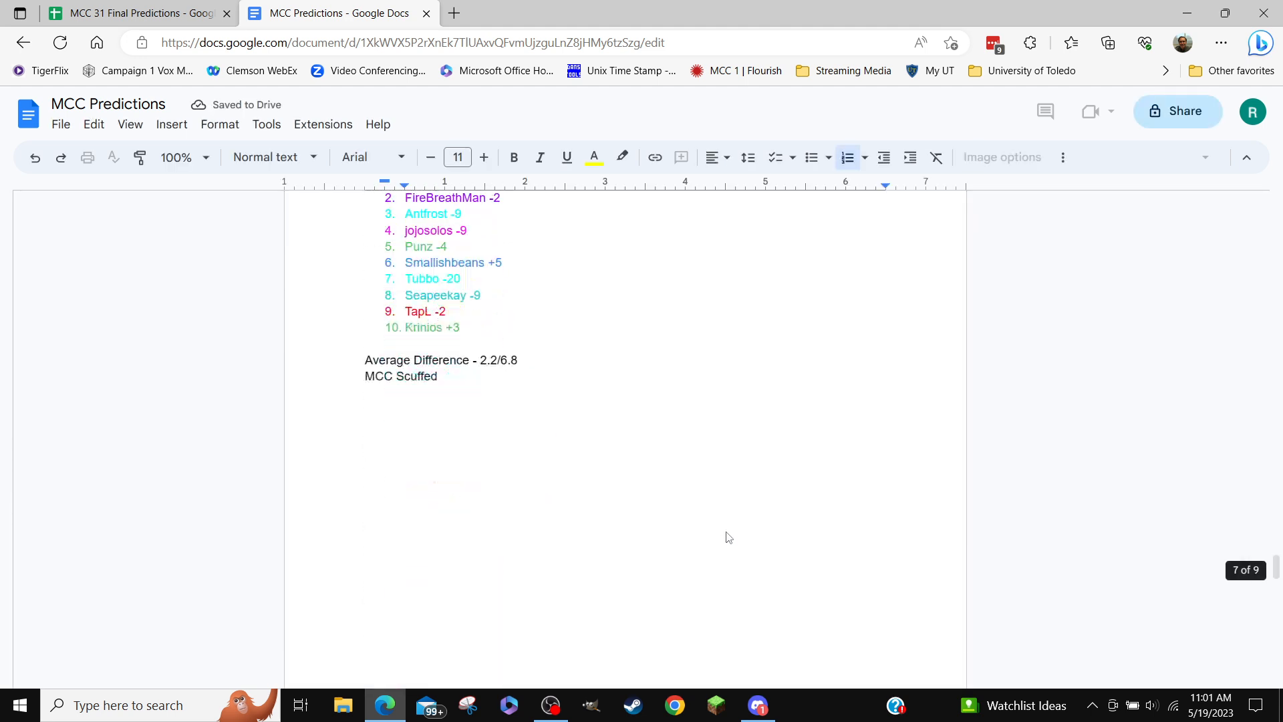
- Scroll the MCC Predictions doc down to the latest team and player ranking lists
scroll(down, 3)
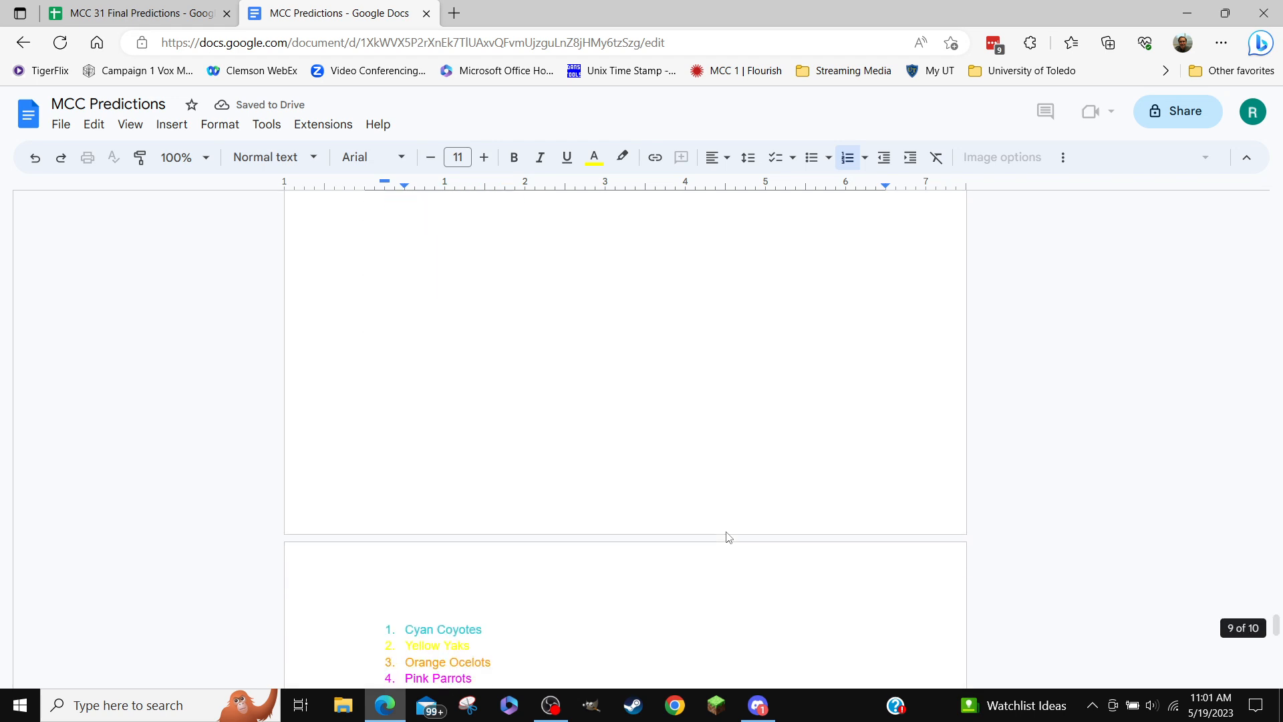
scroll(down, 3)
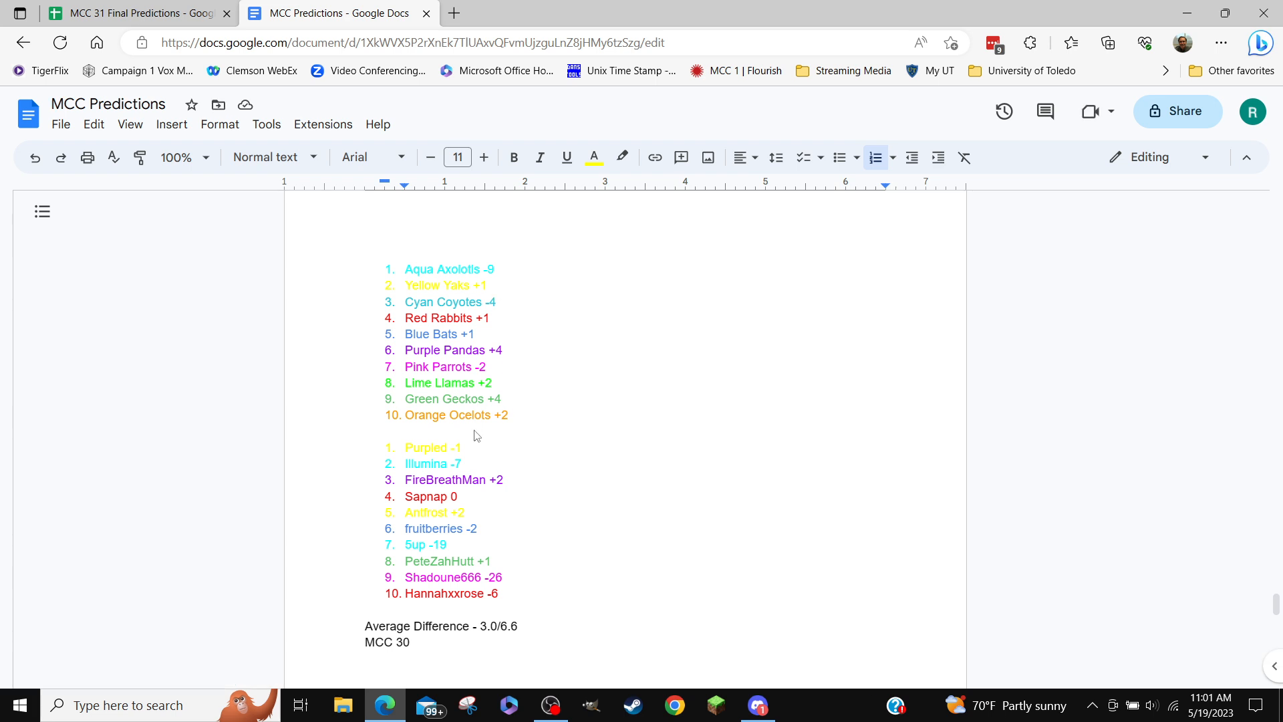
mouse_move(495, 358)
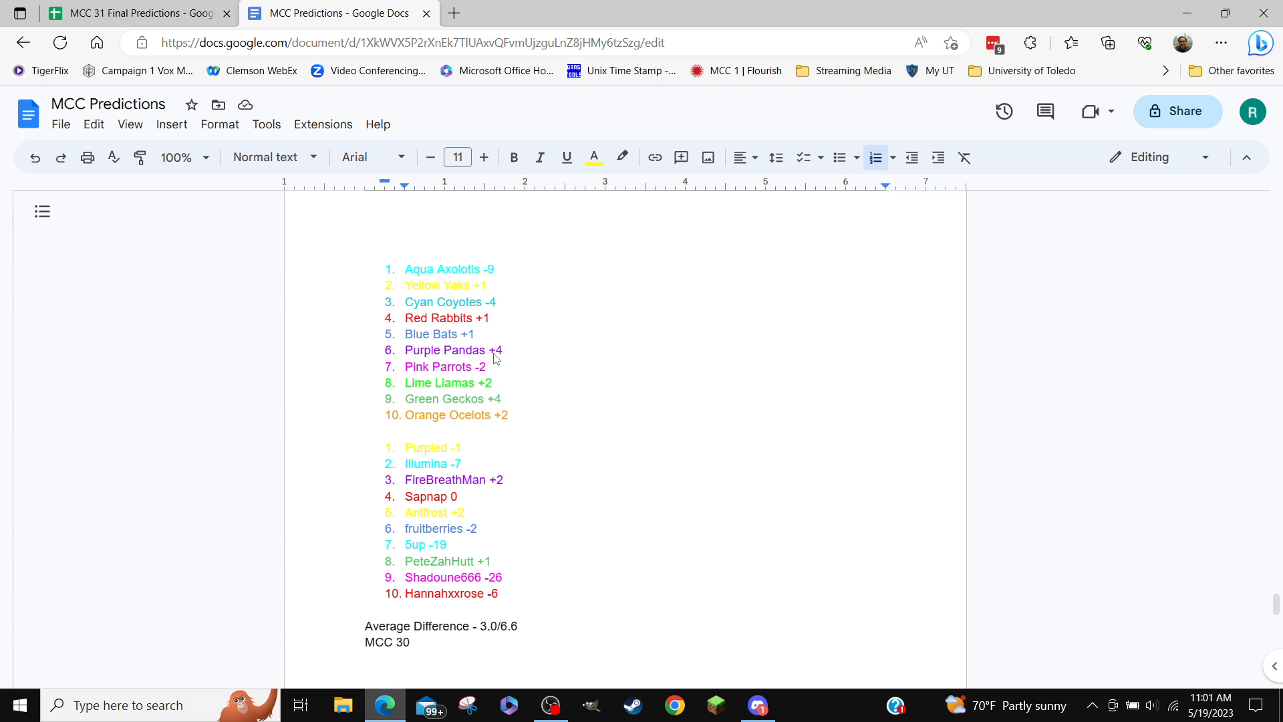
mouse_move(489, 430)
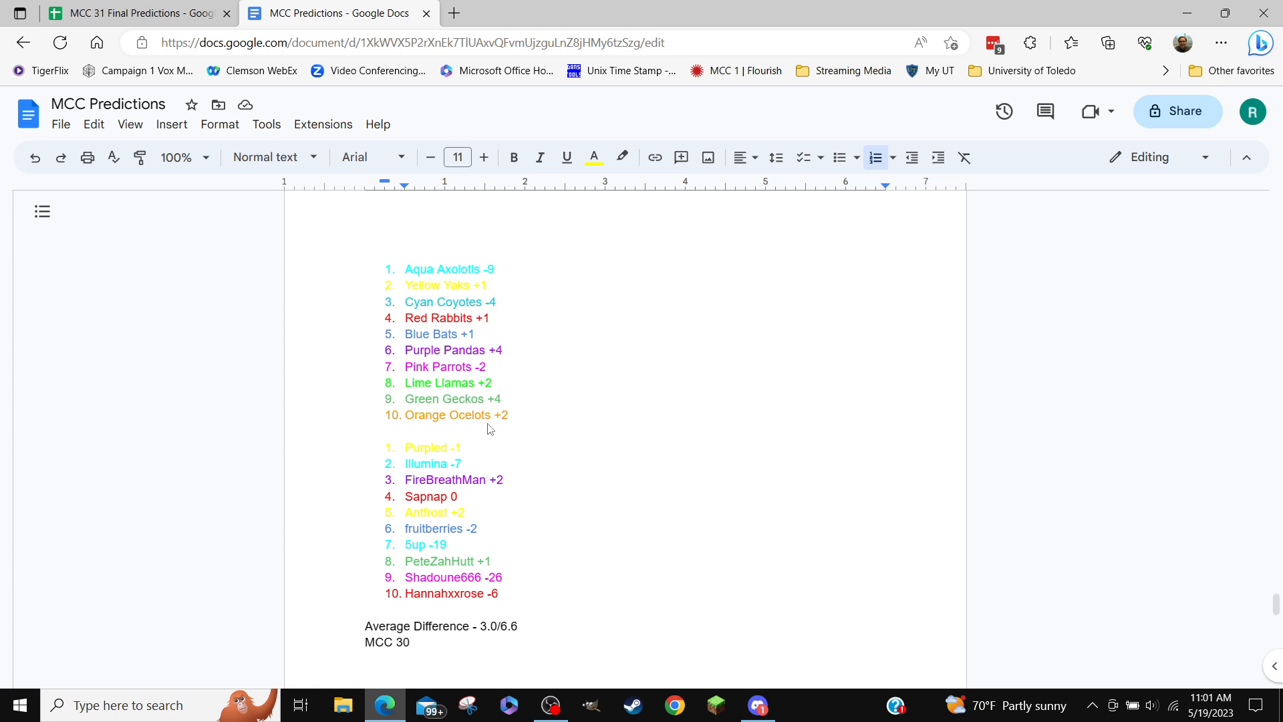
mouse_move(484, 388)
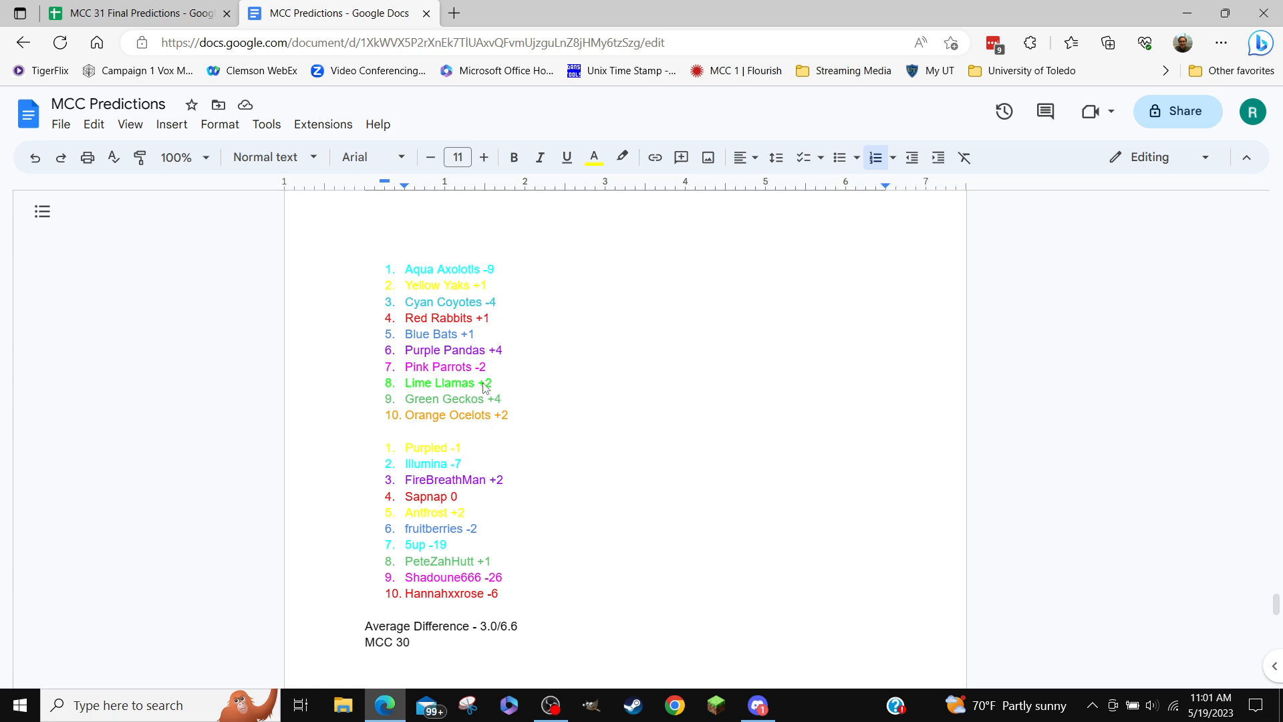
mouse_move(492, 392)
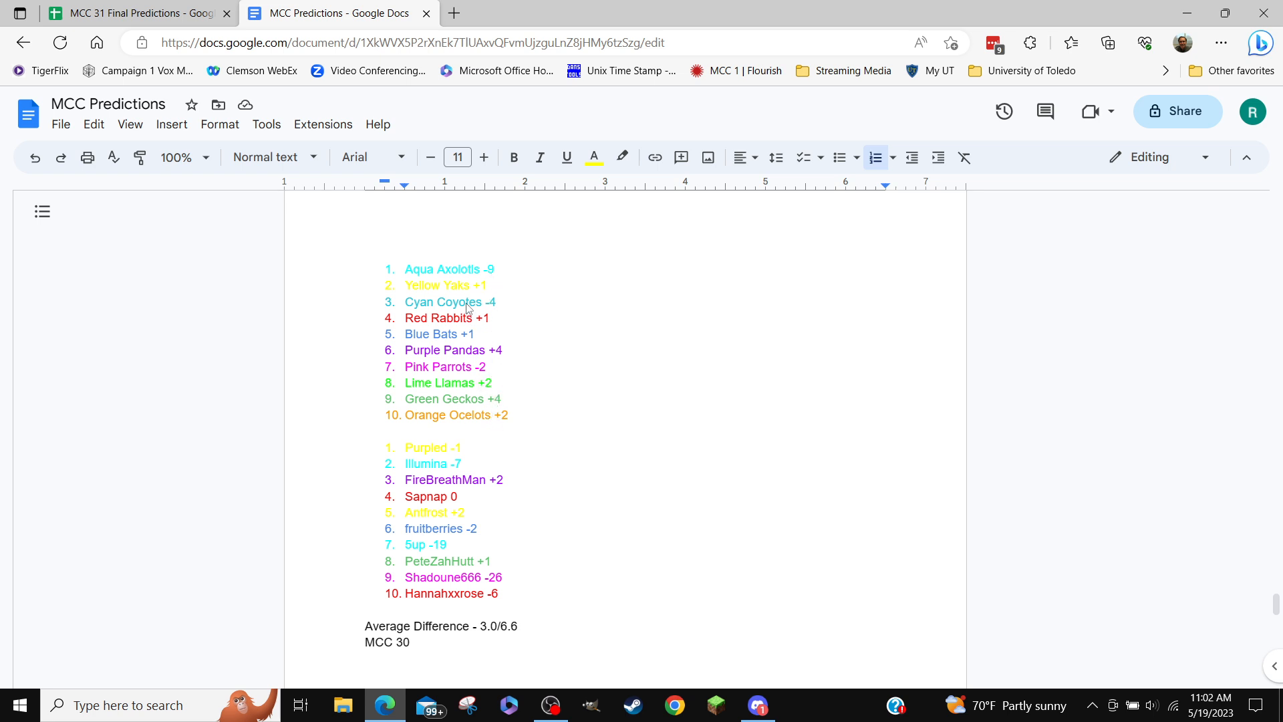
mouse_move(468, 353)
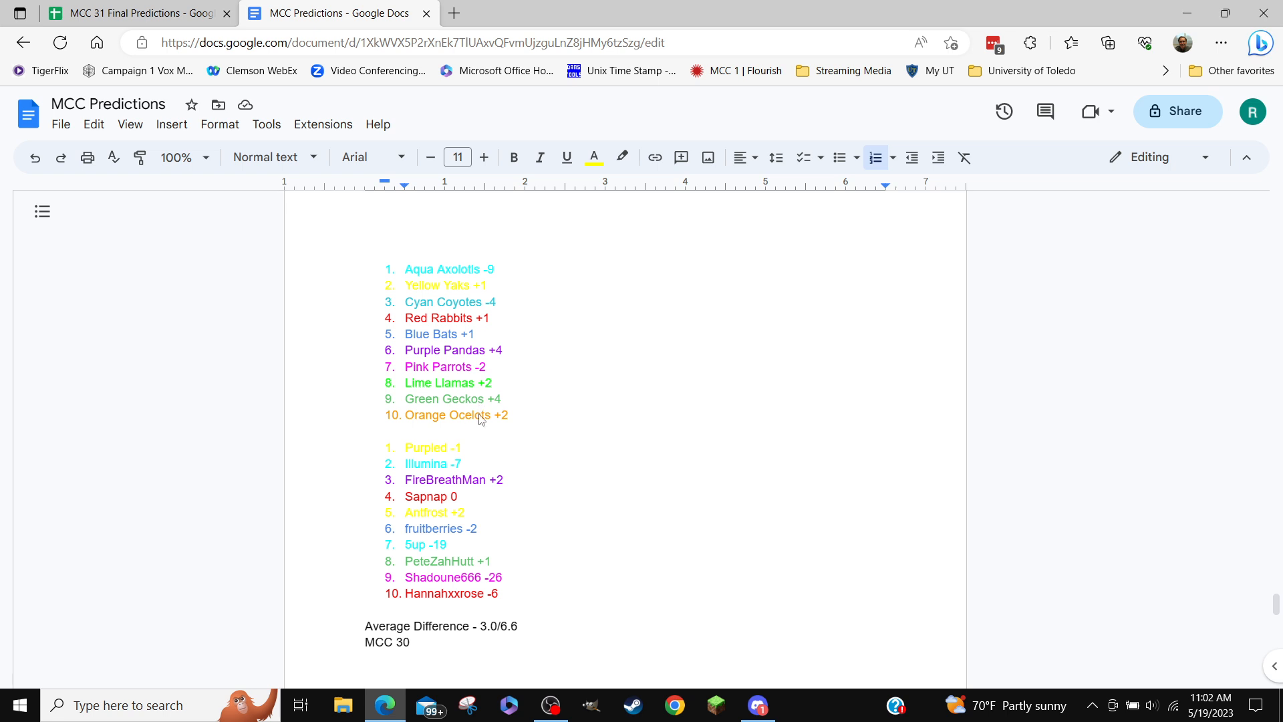
mouse_move(492, 400)
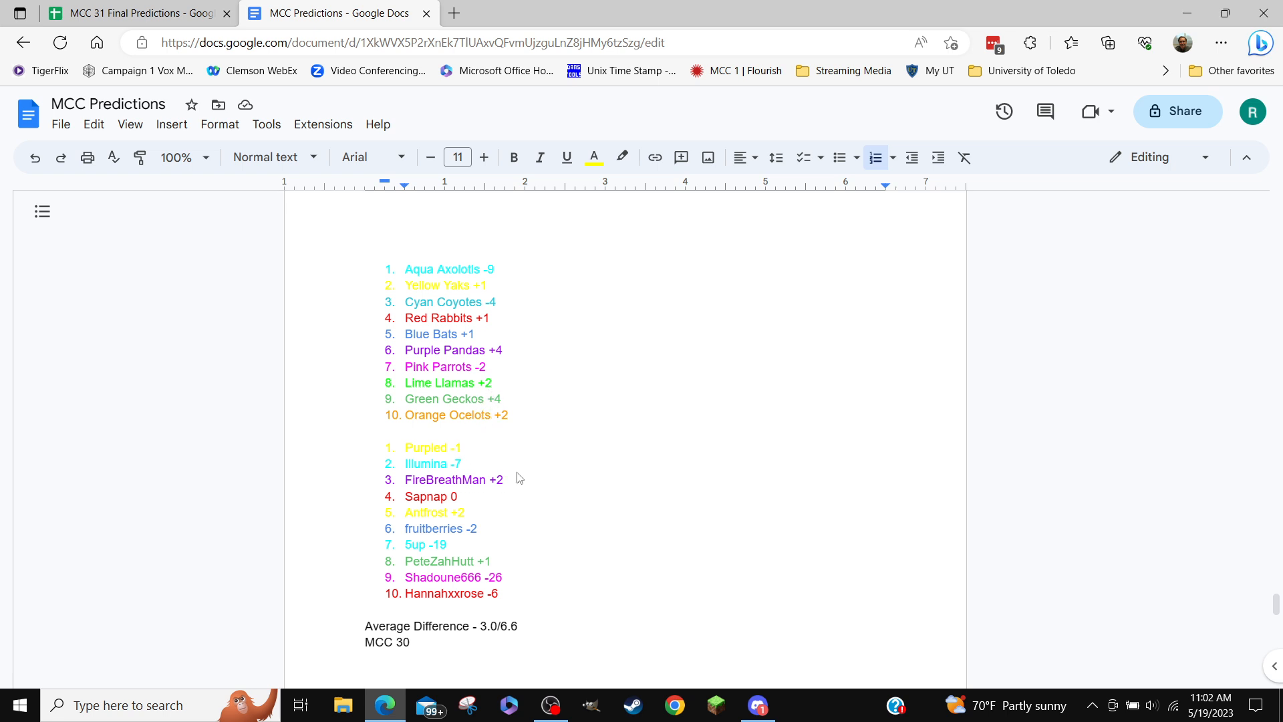
mouse_move(403, 402)
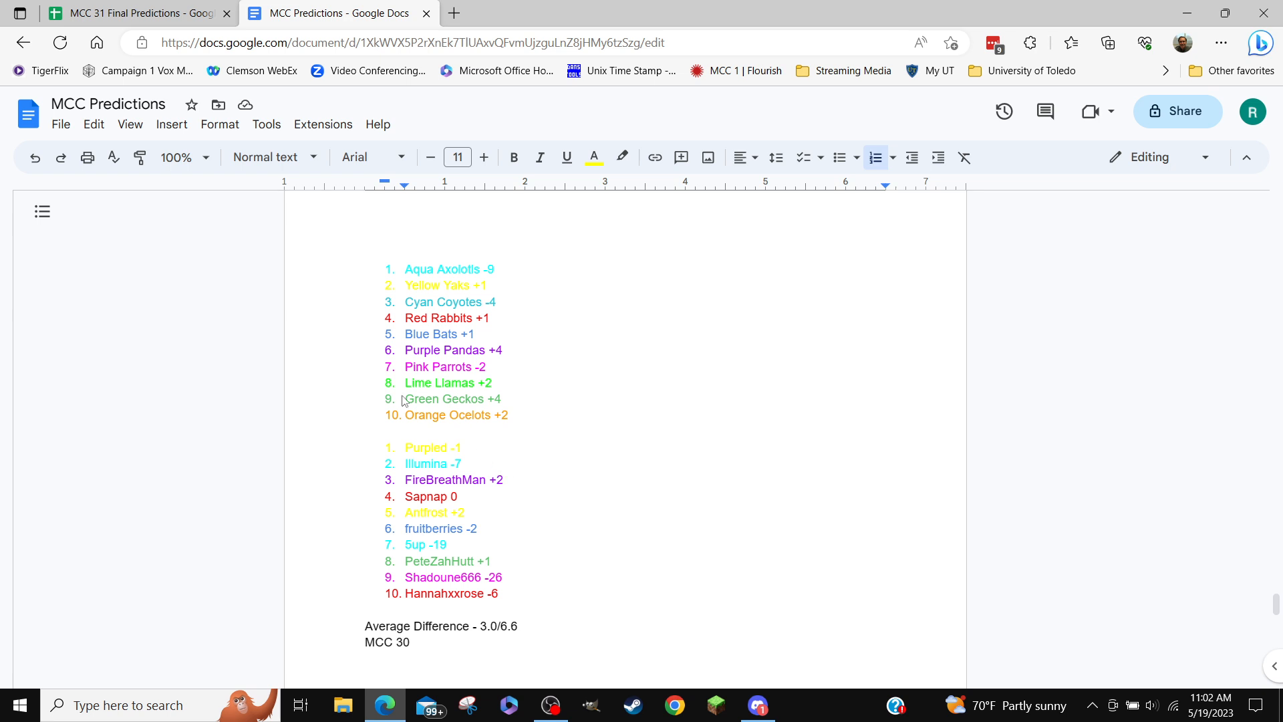
double_click(414, 544)
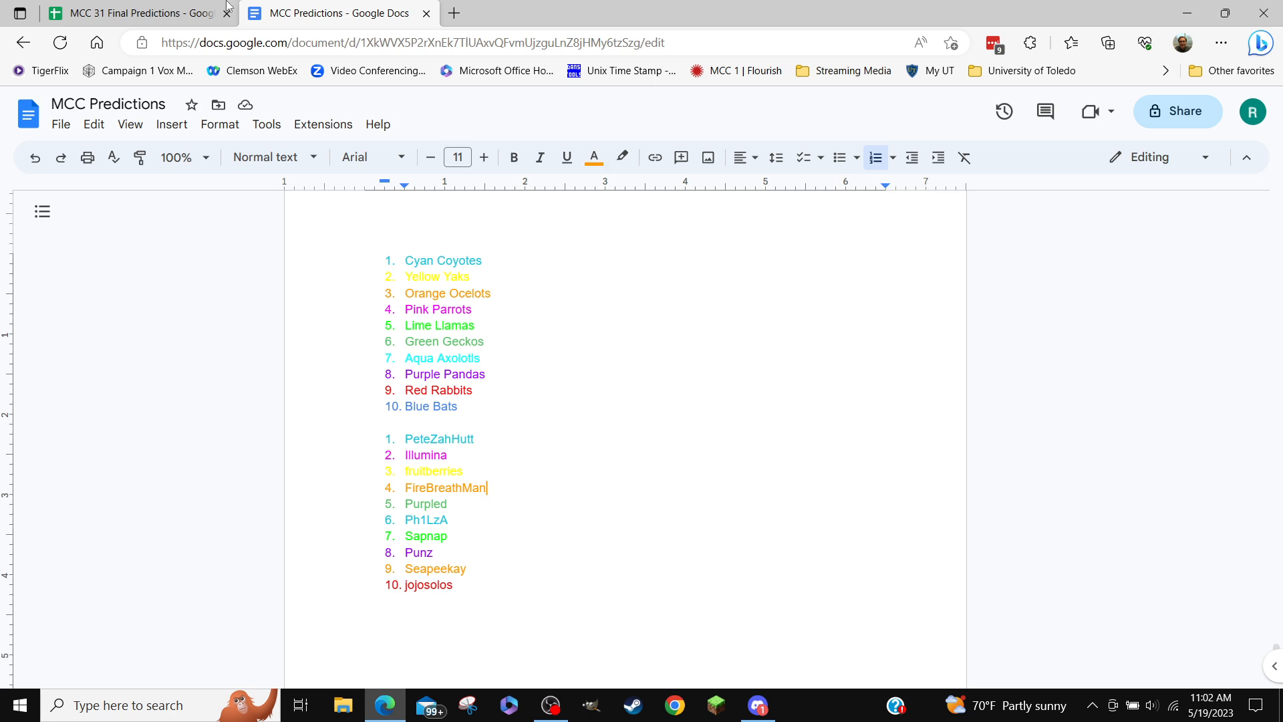
- Return to the MCC 31 Final Predictions sheet and select Sup's row in the rankings
click(107, 11)
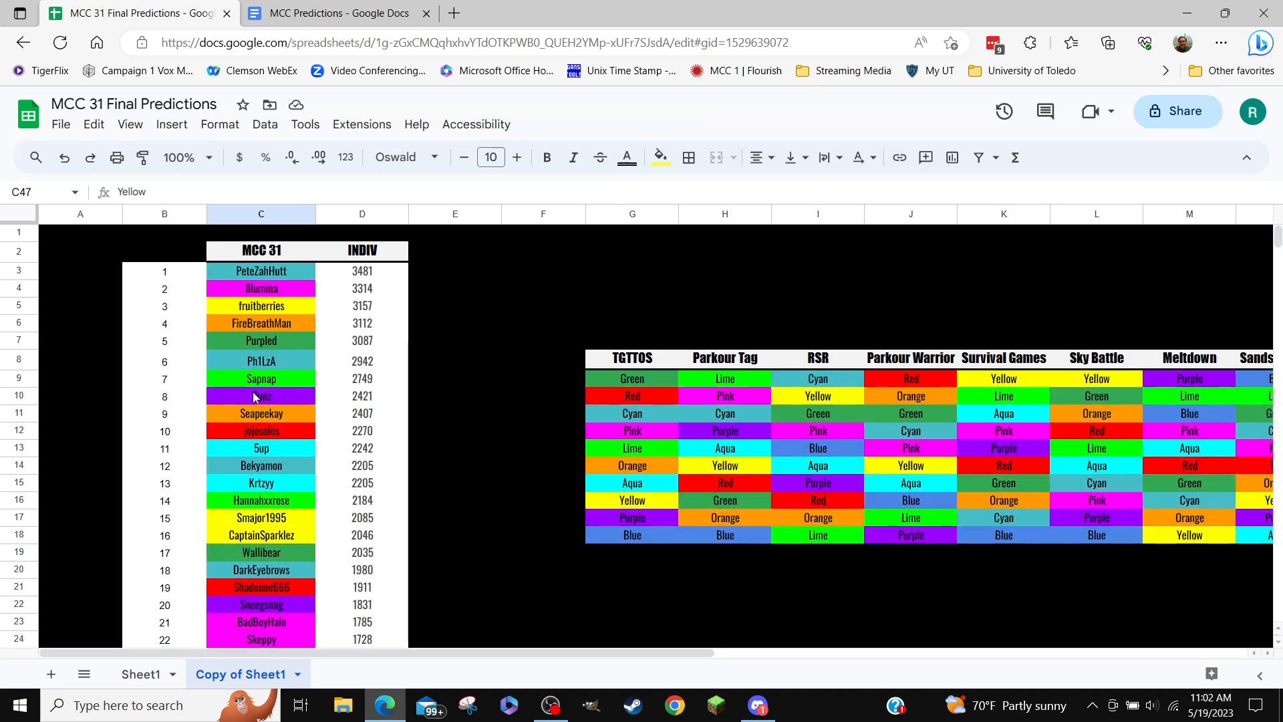
mouse_move(250, 484)
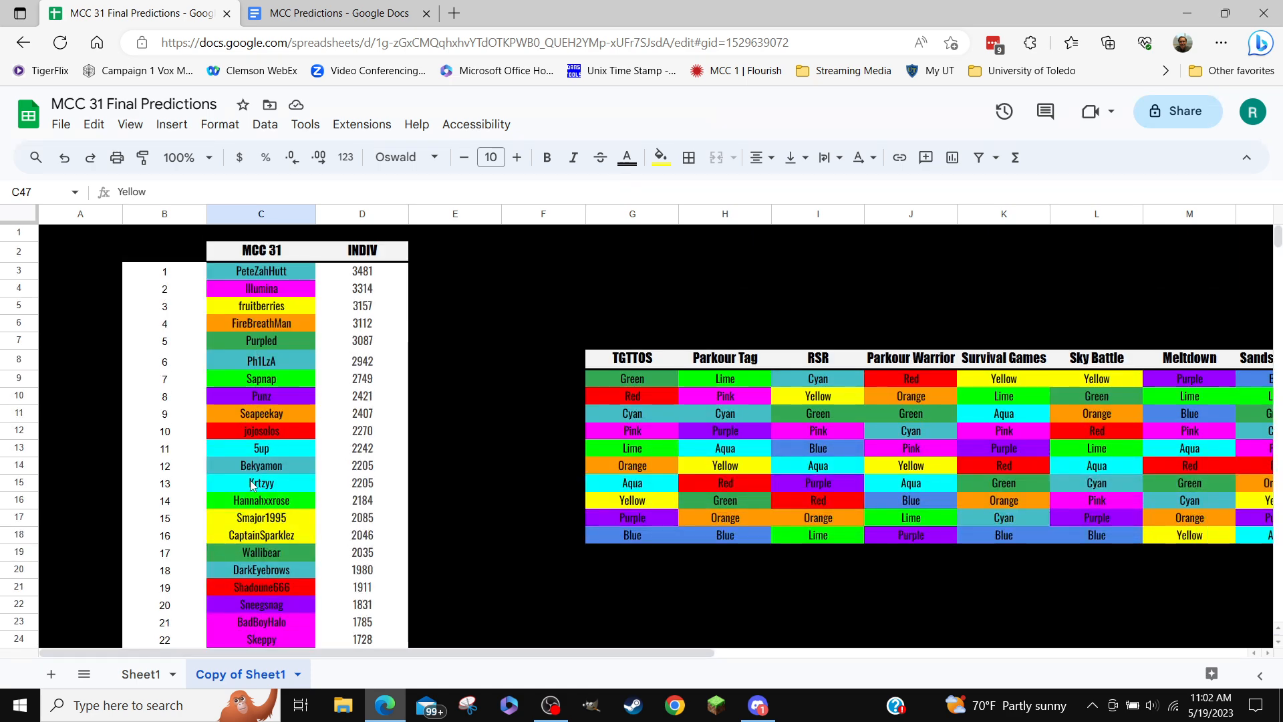
click(262, 448)
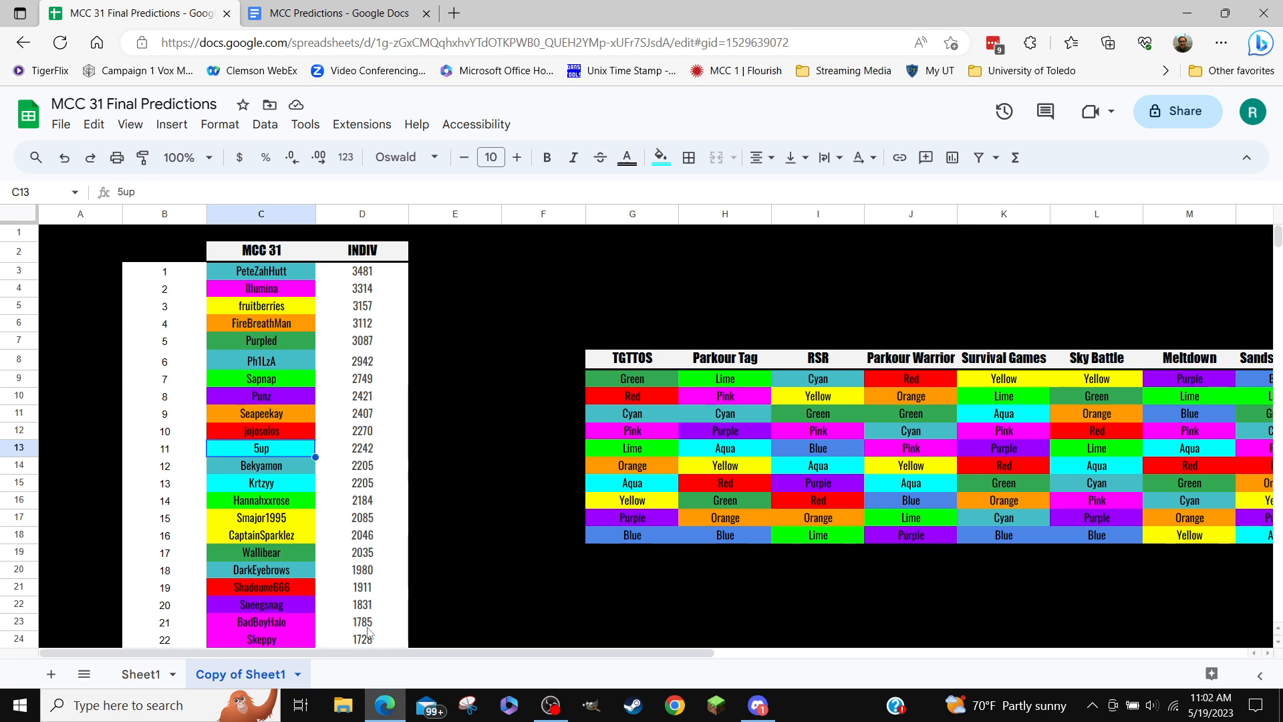